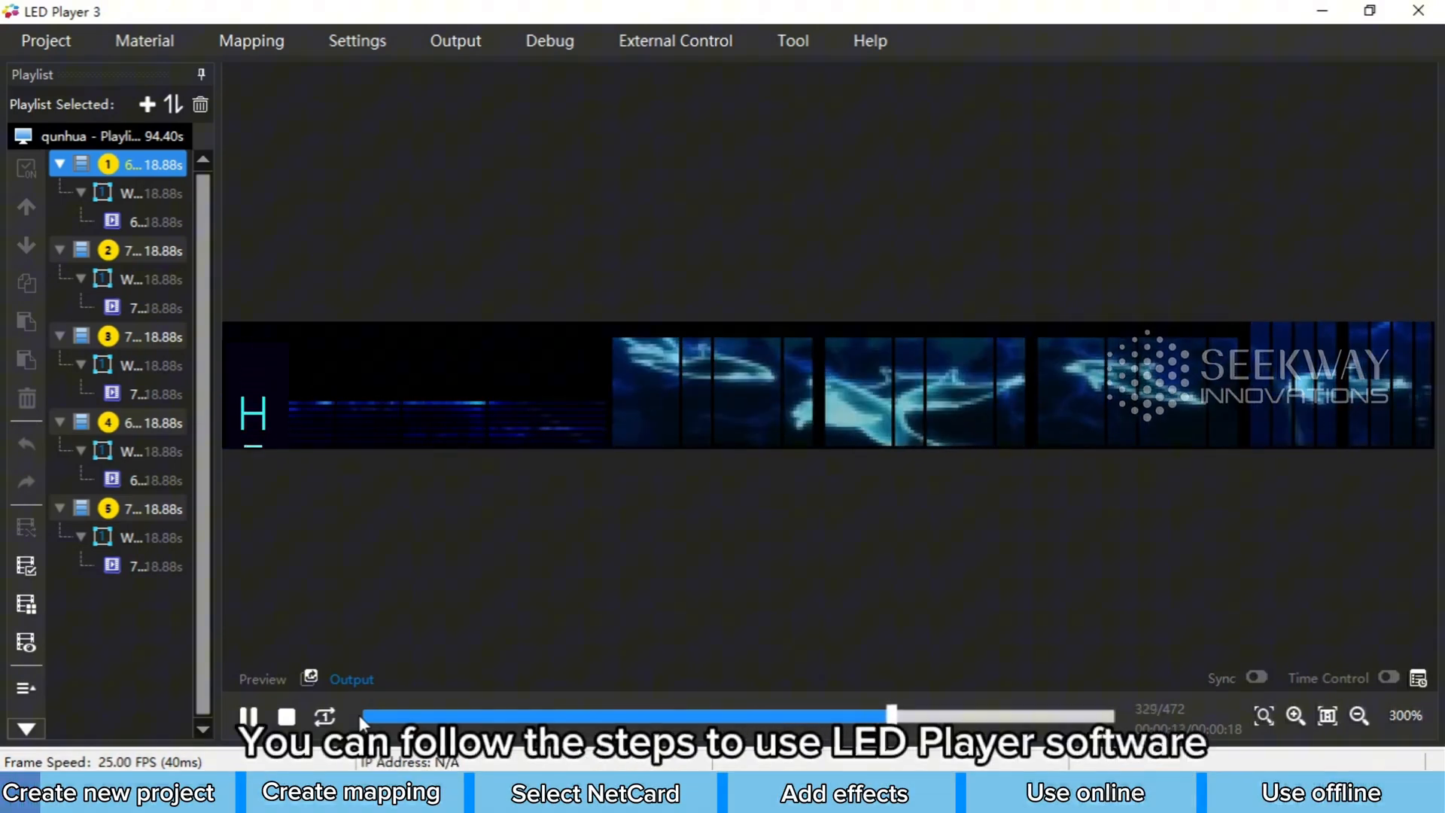
Step: Create a new project 'example', 4 wide by 16 high, and launch MapTools4 for it
click(46, 40)
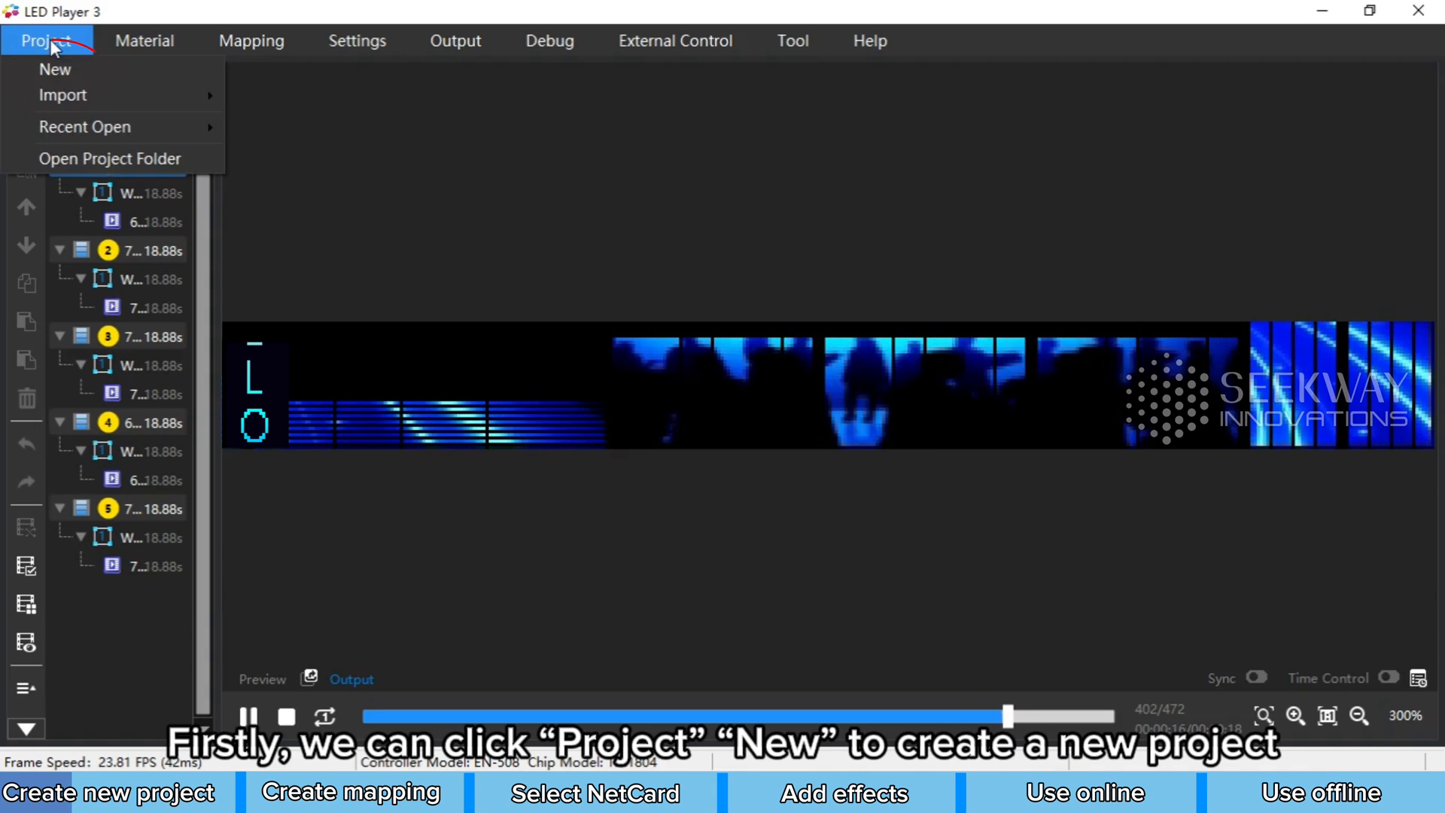
click(55, 69)
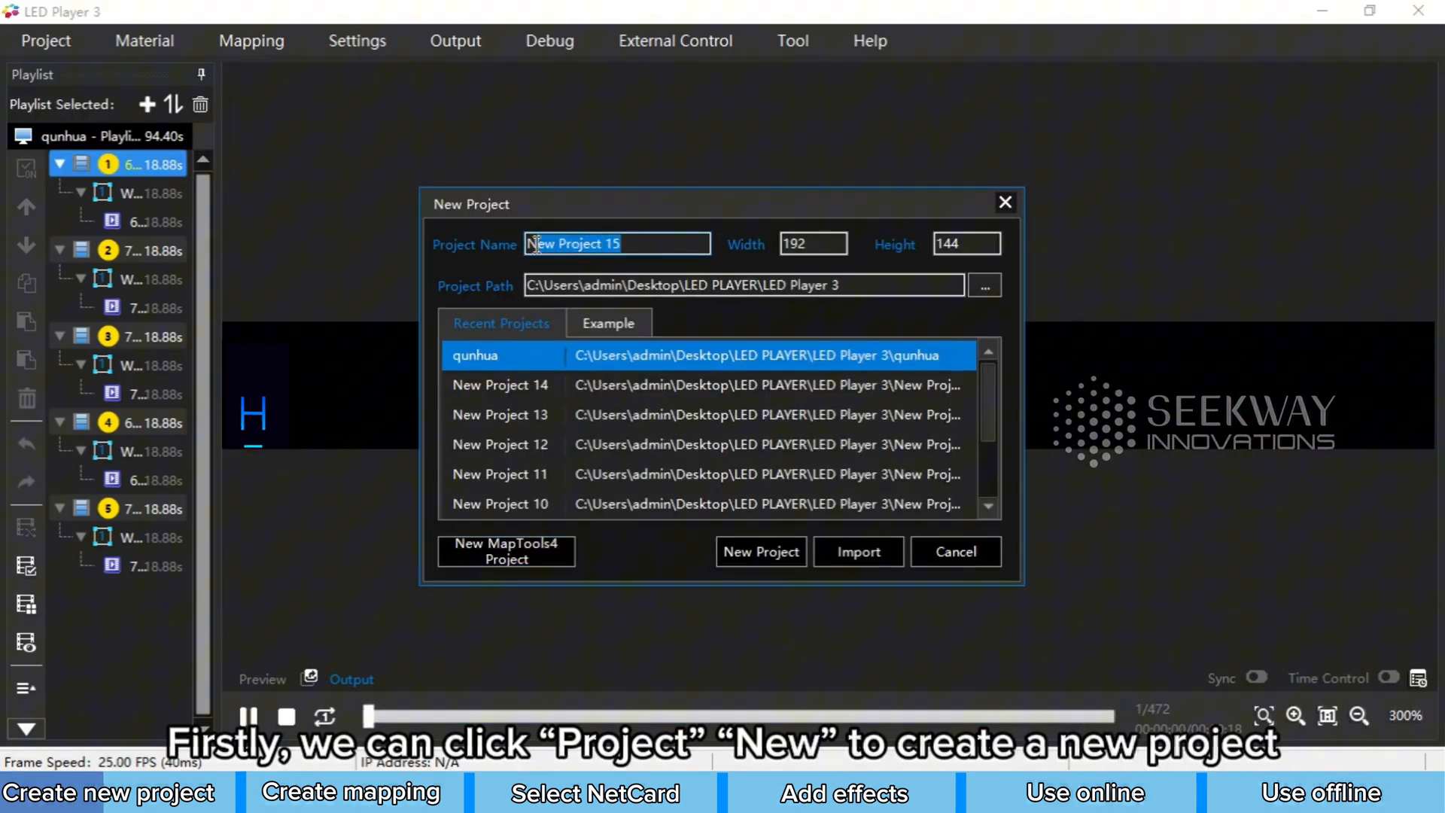
text(example)
click(966, 244)
text(16)
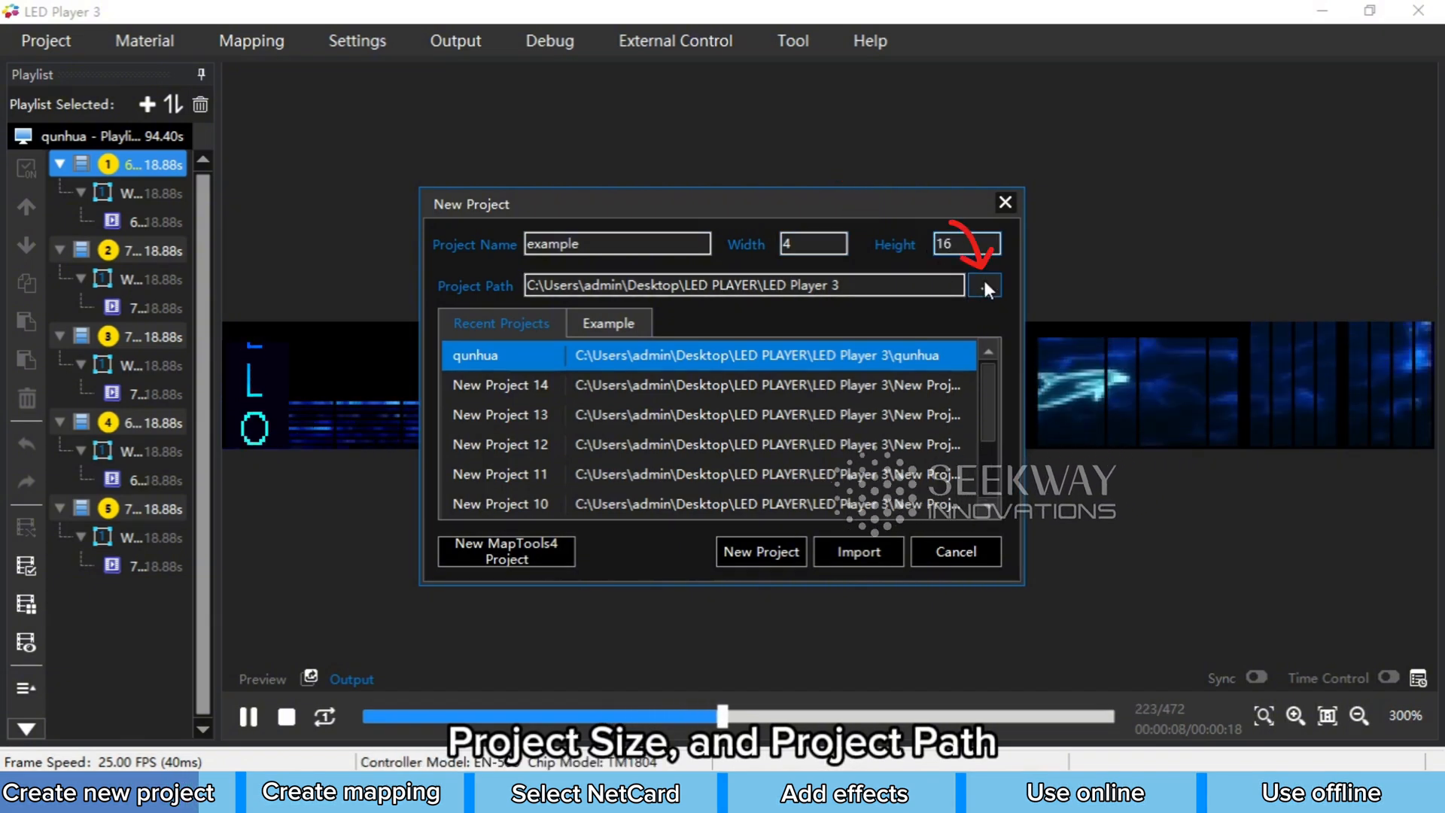
click(505, 551)
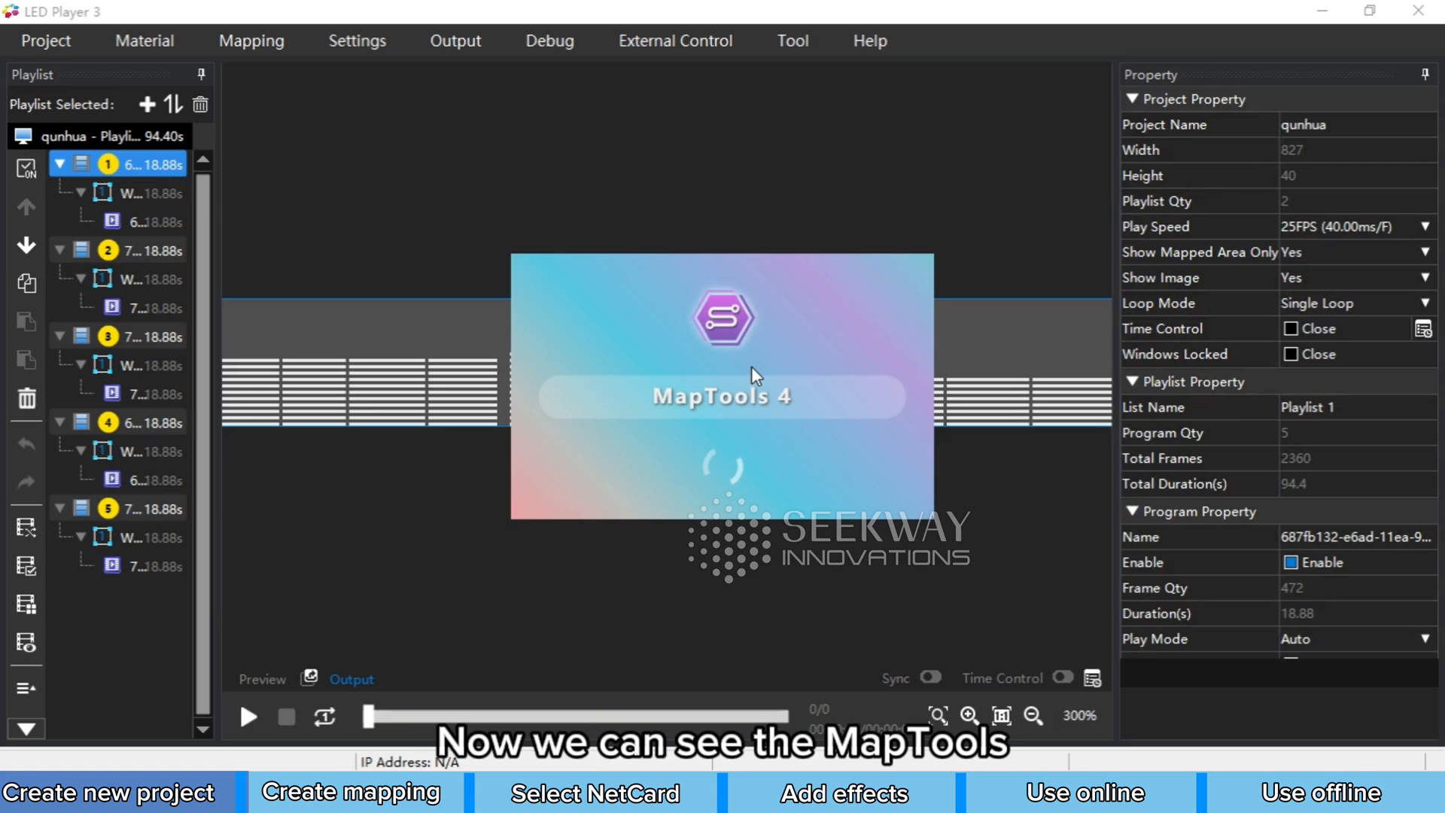
mouse_move(747, 509)
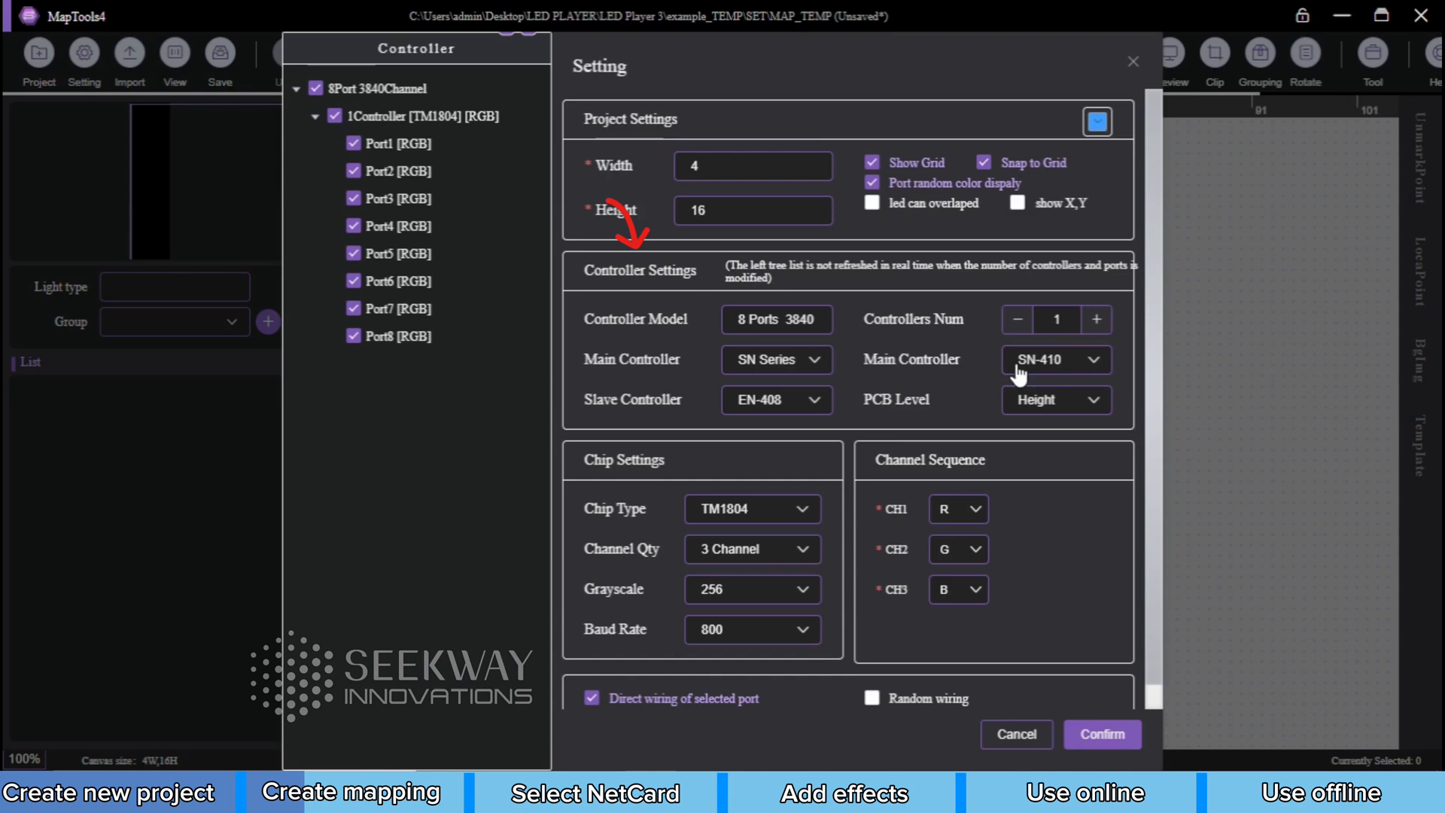
Step: Choose SN-510 main controller, EN-508 slave controller and TM1812 chip type
click(776, 399)
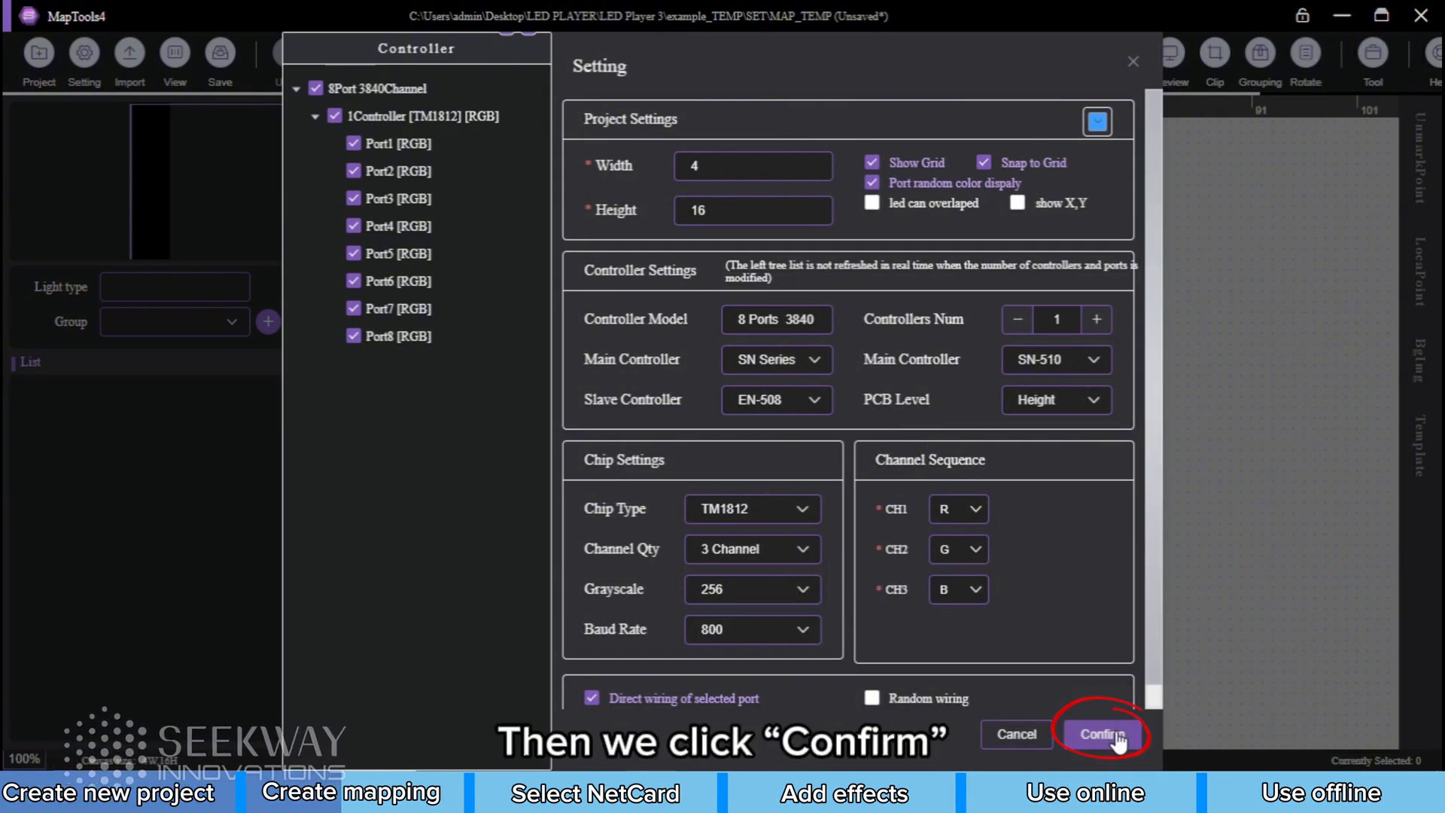
Step: Confirm the settings, close MapTools4 and save the 4x16 mapping
click(1102, 735)
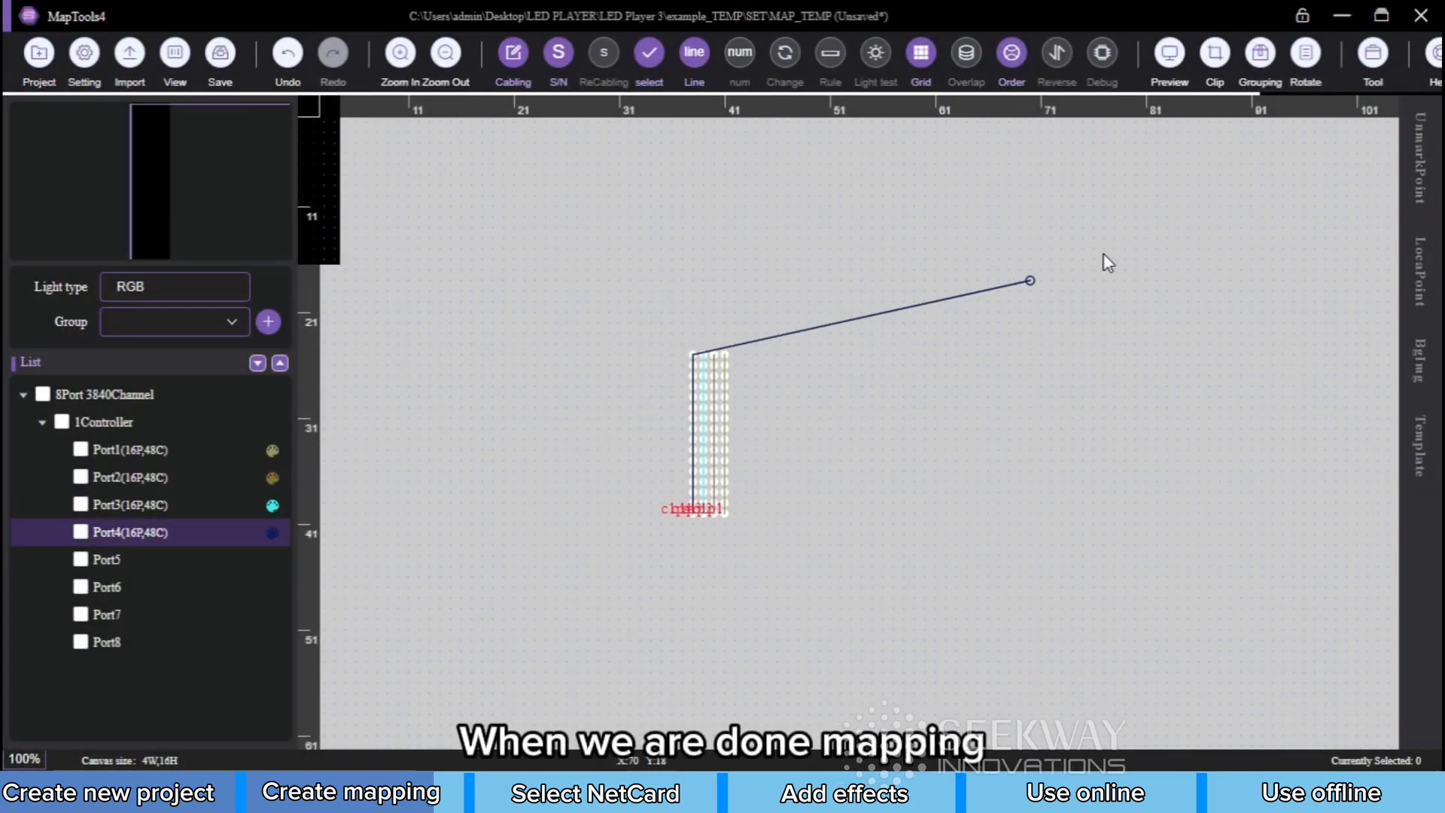
click(1421, 16)
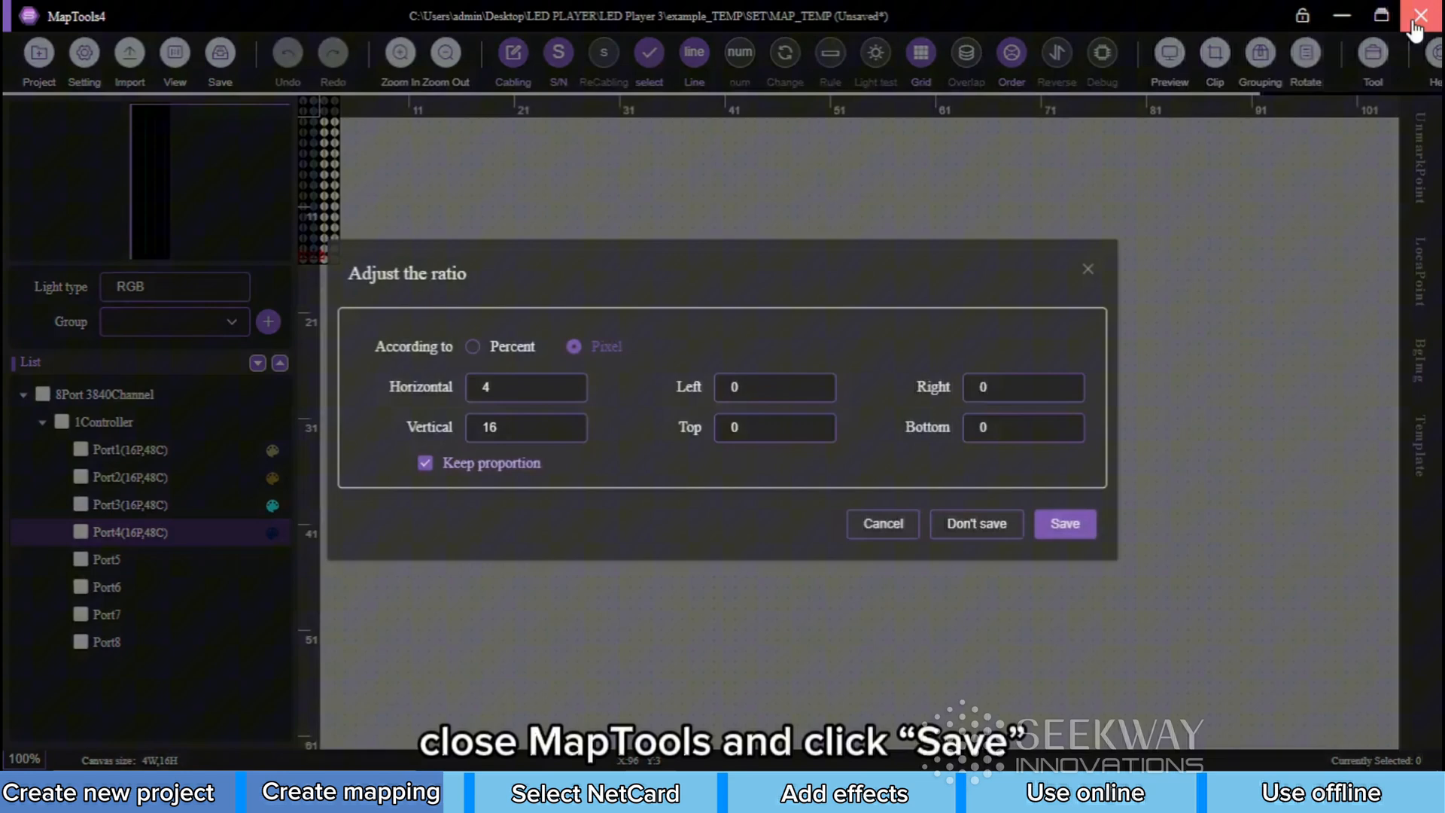
click(1064, 524)
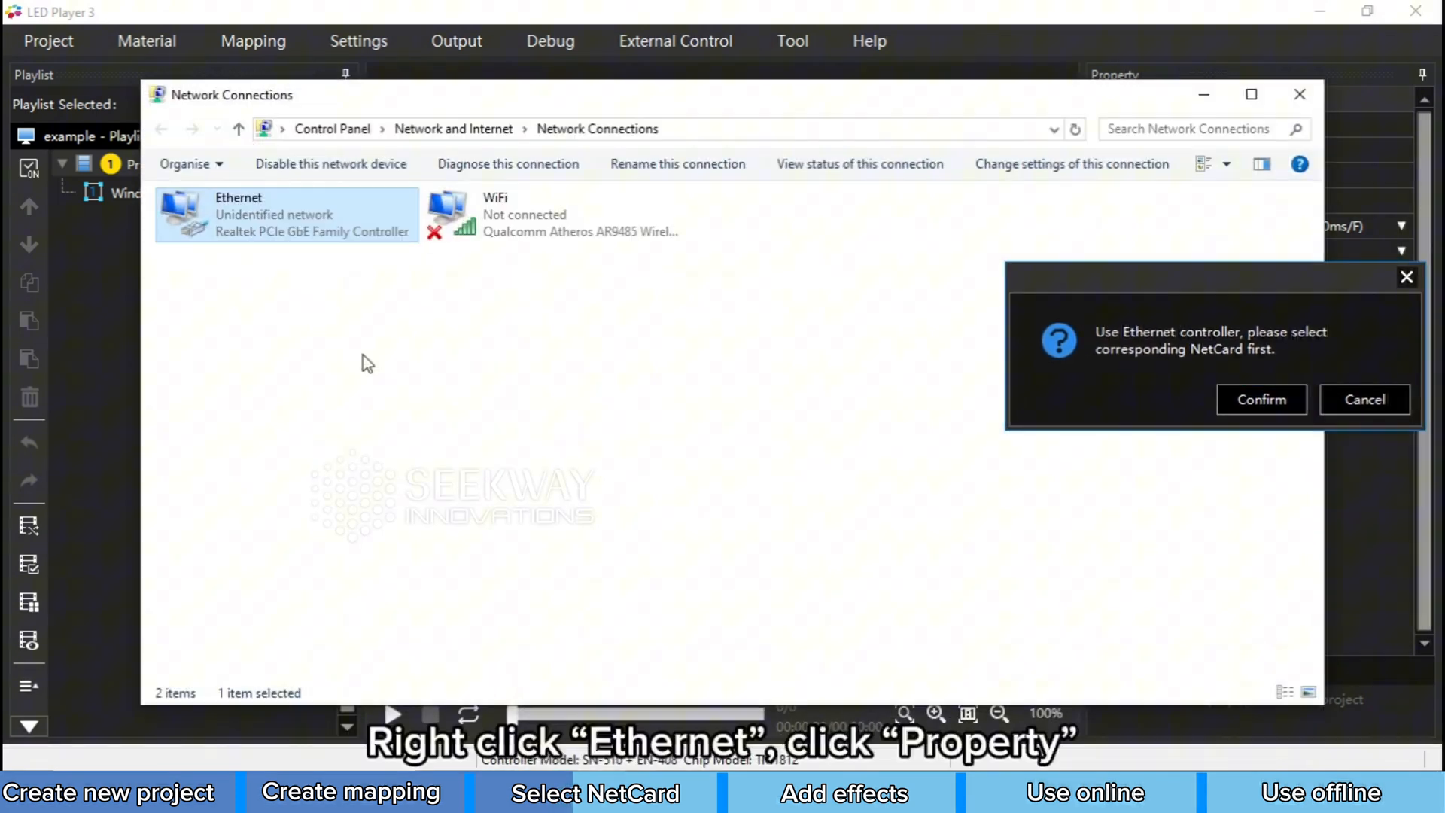
Step: Set Ethernet IPv4 to static 2.0.0.98, mask 255.0.0.0, gateway 2.0.0.1
right_click(286, 215)
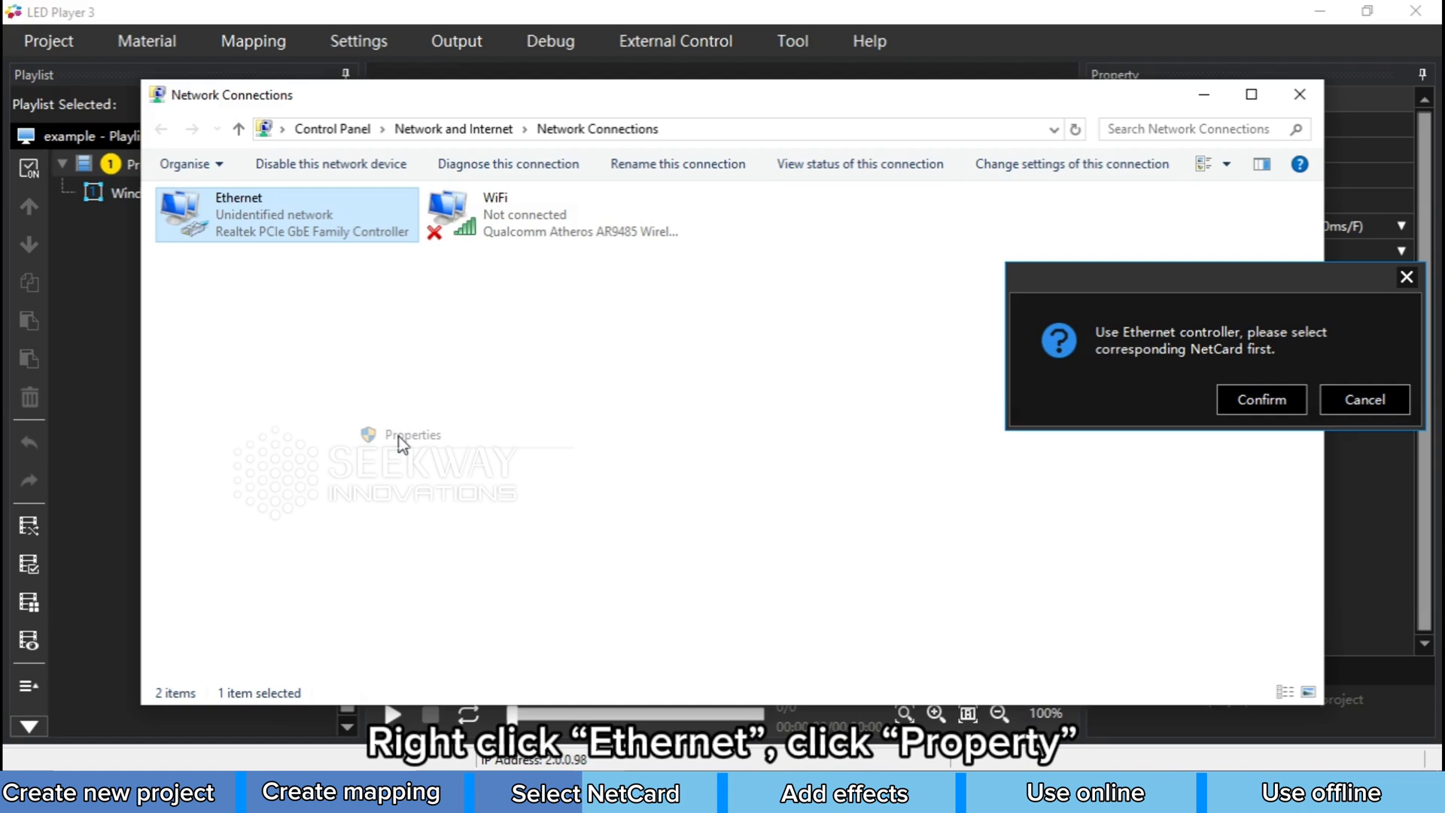
click(412, 434)
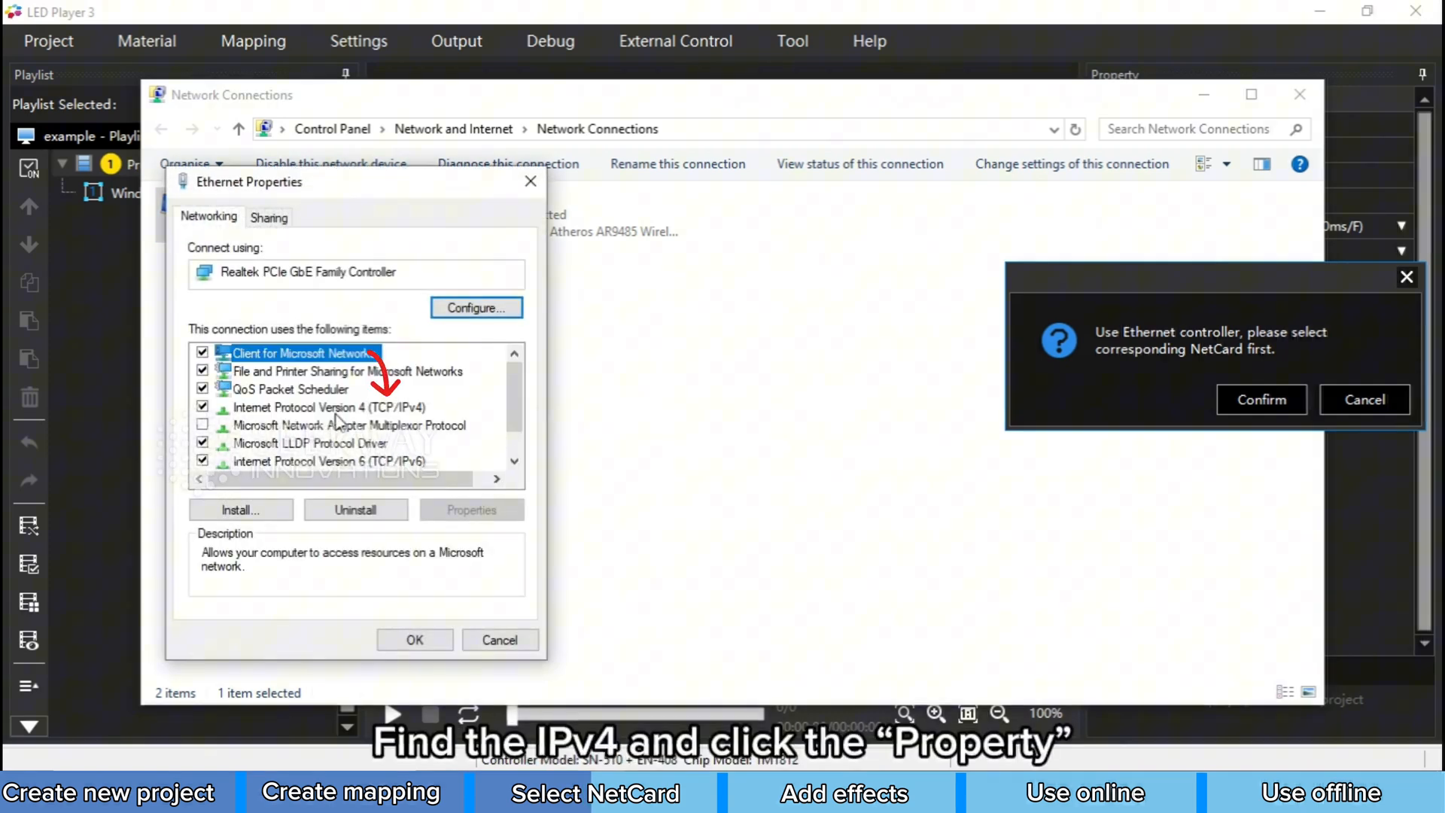
click(323, 406)
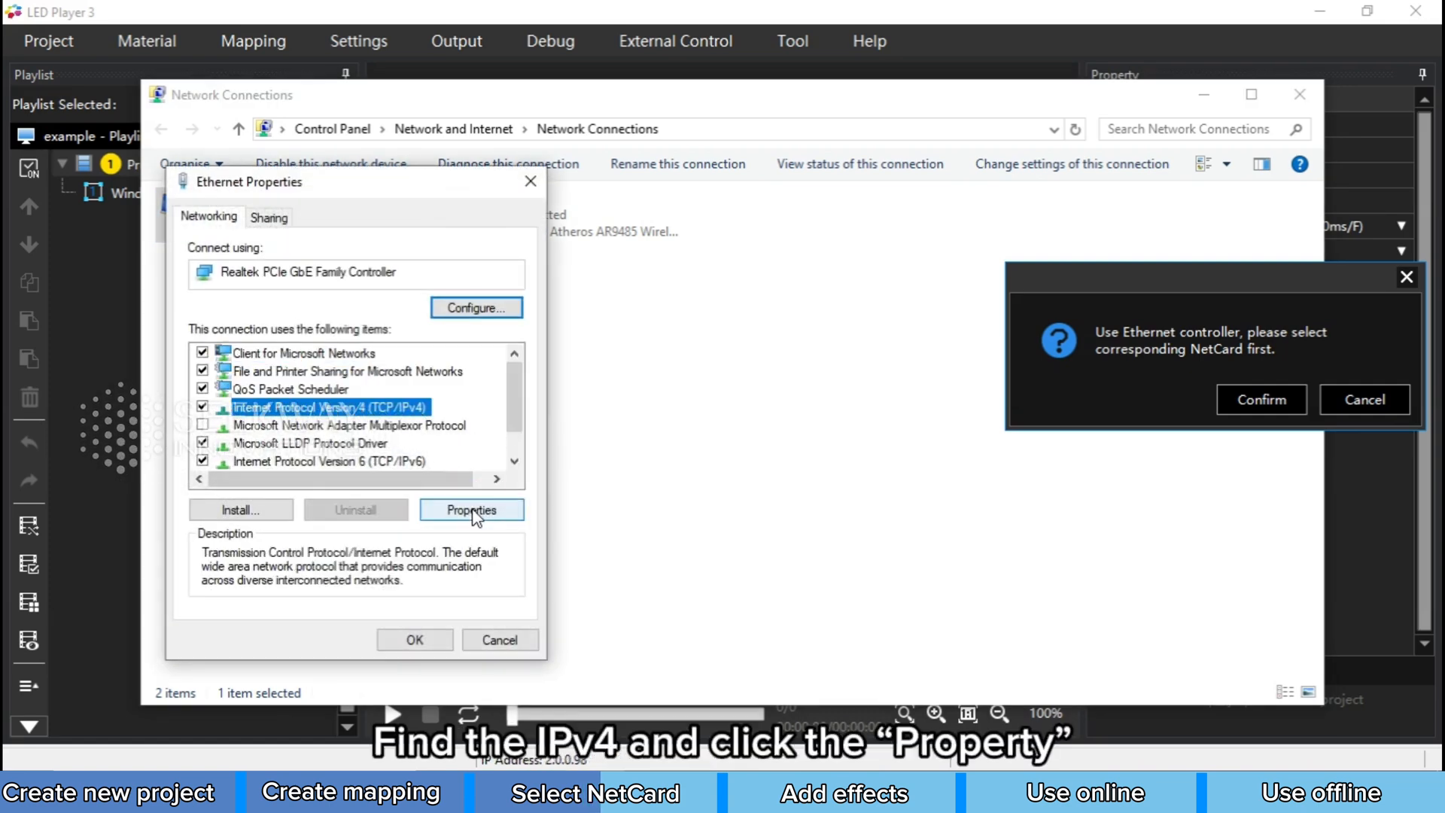
click(471, 509)
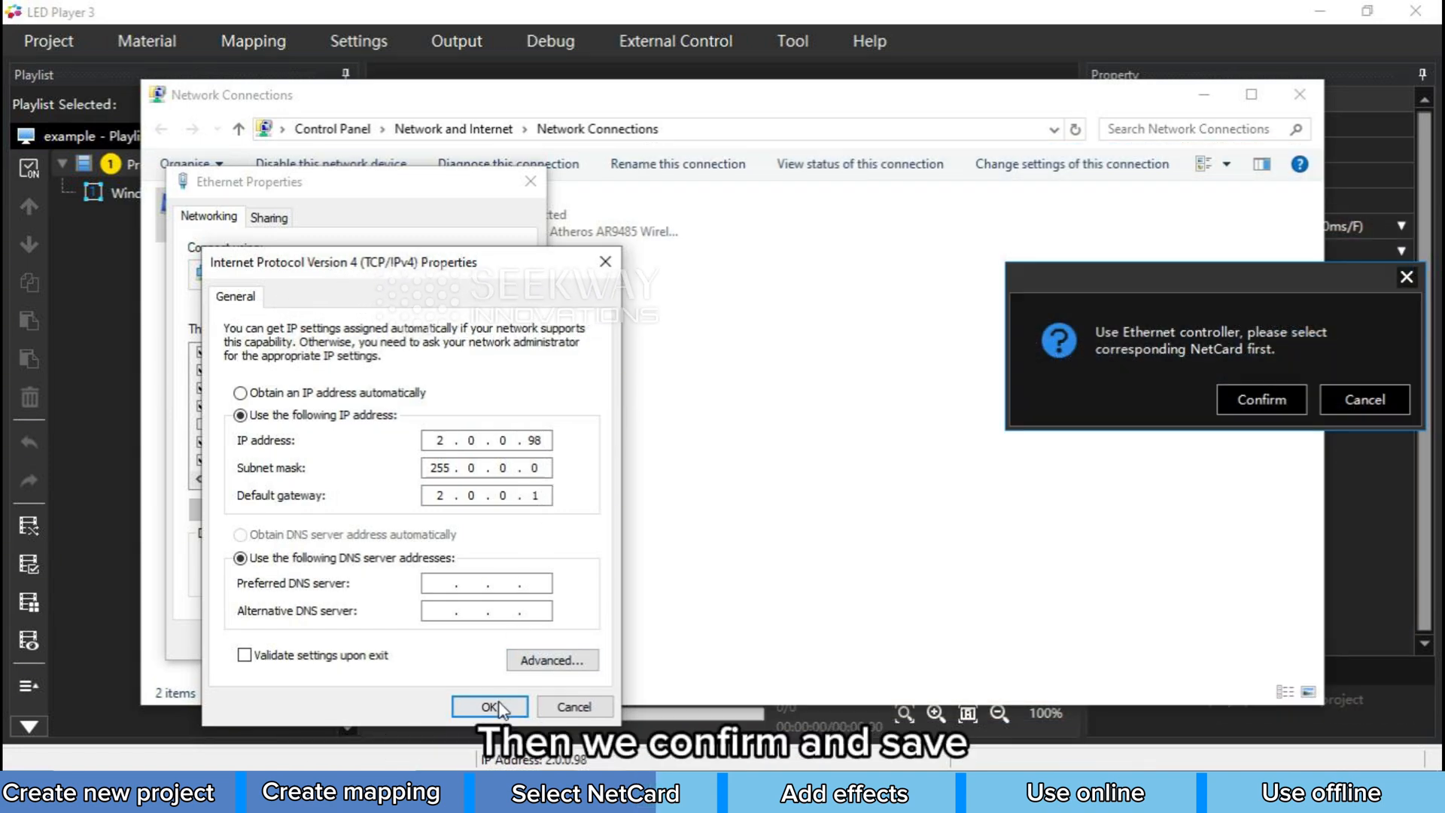
click(489, 707)
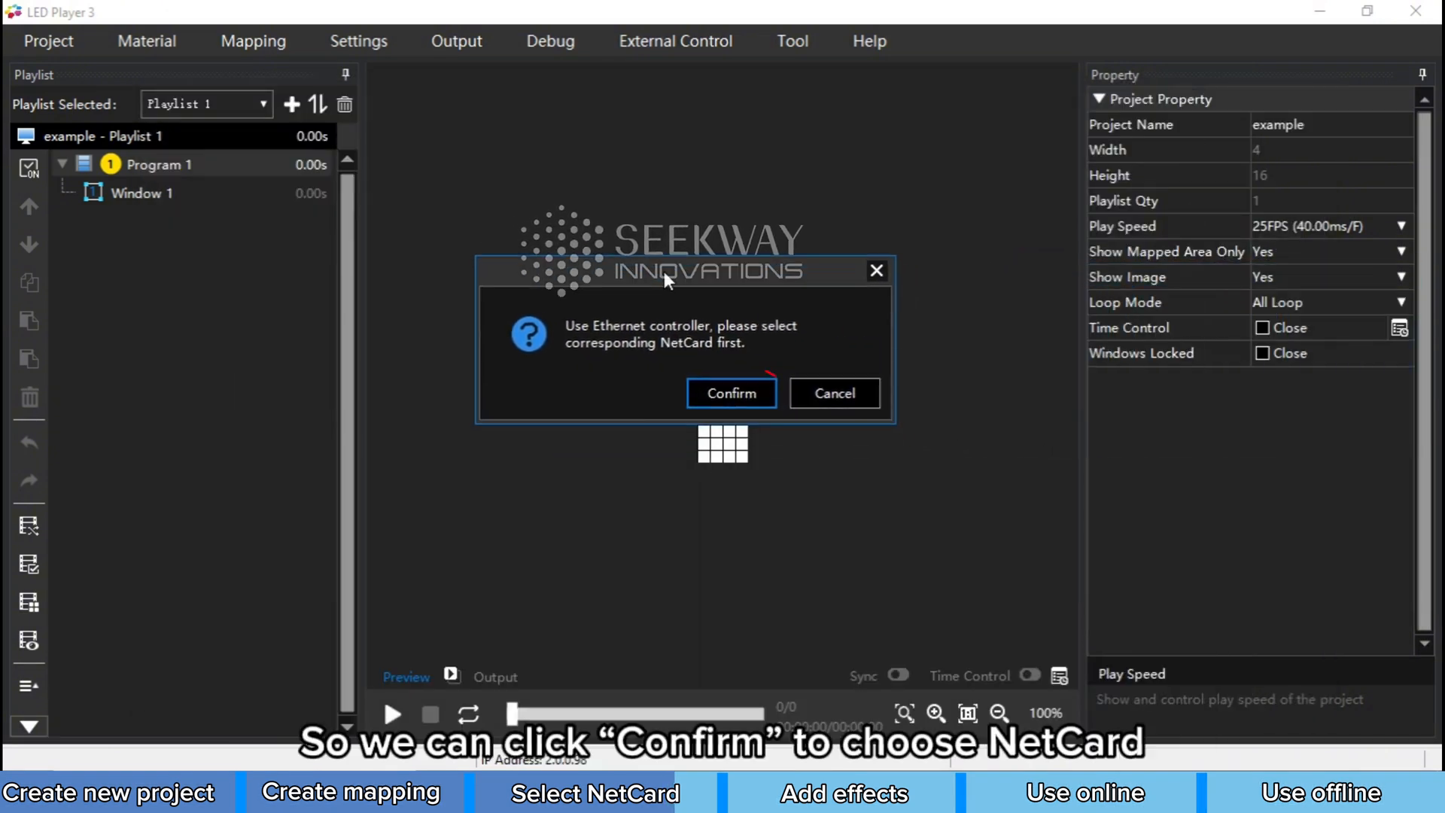
Step: Select and save the 2.0.0.98 Realtek network card, then switch to output mode
click(730, 393)
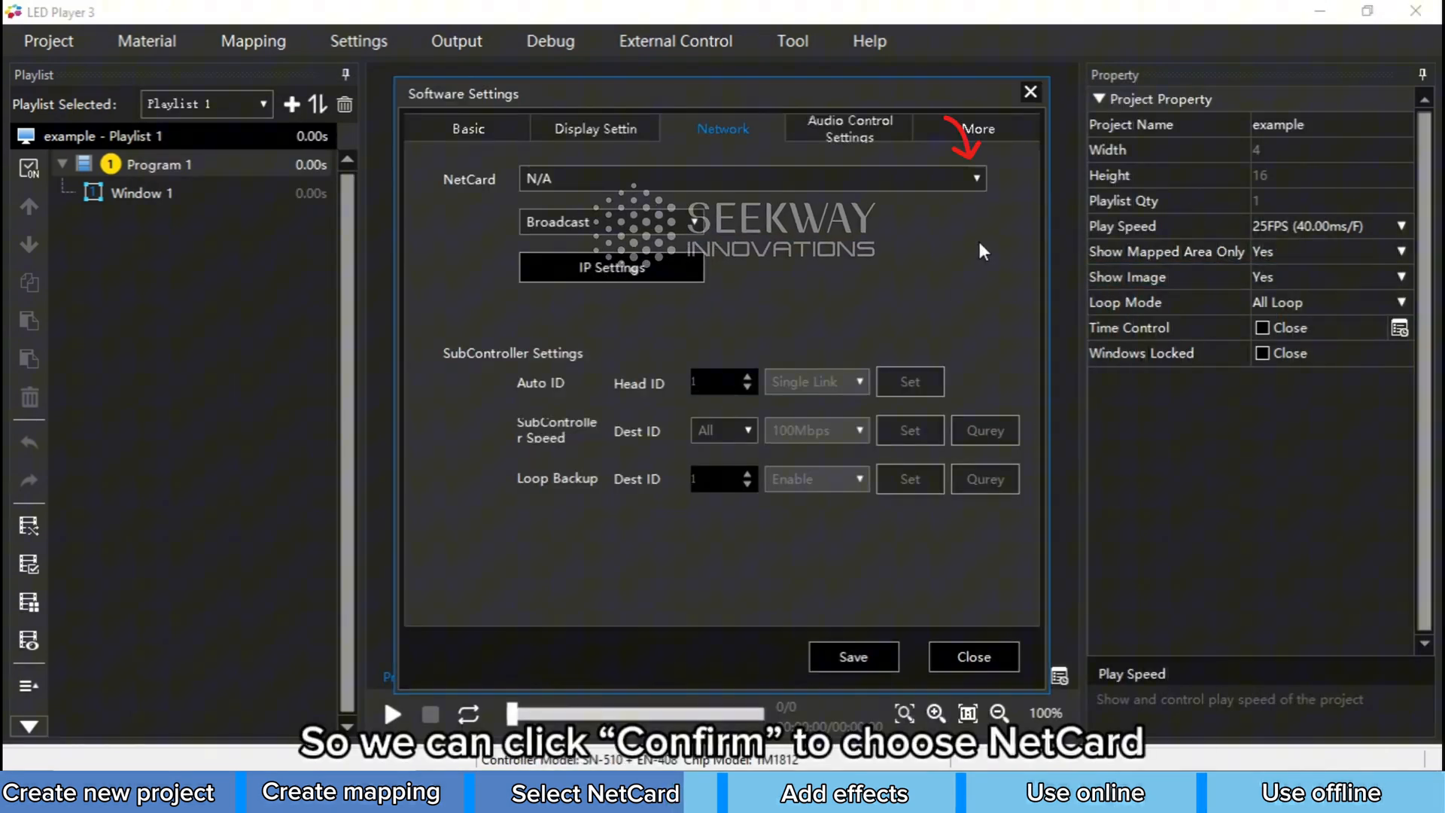
click(974, 178)
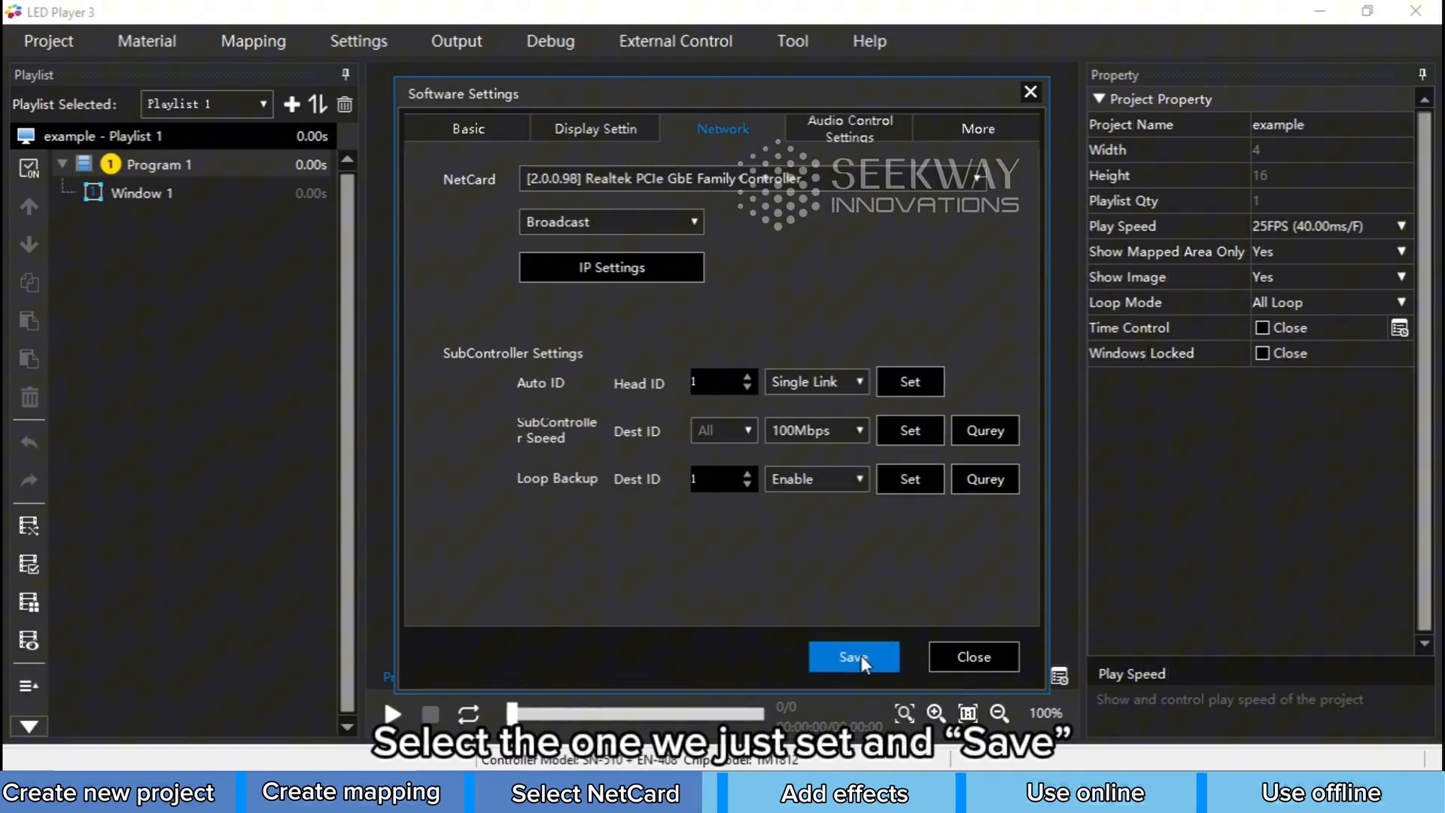
click(852, 656)
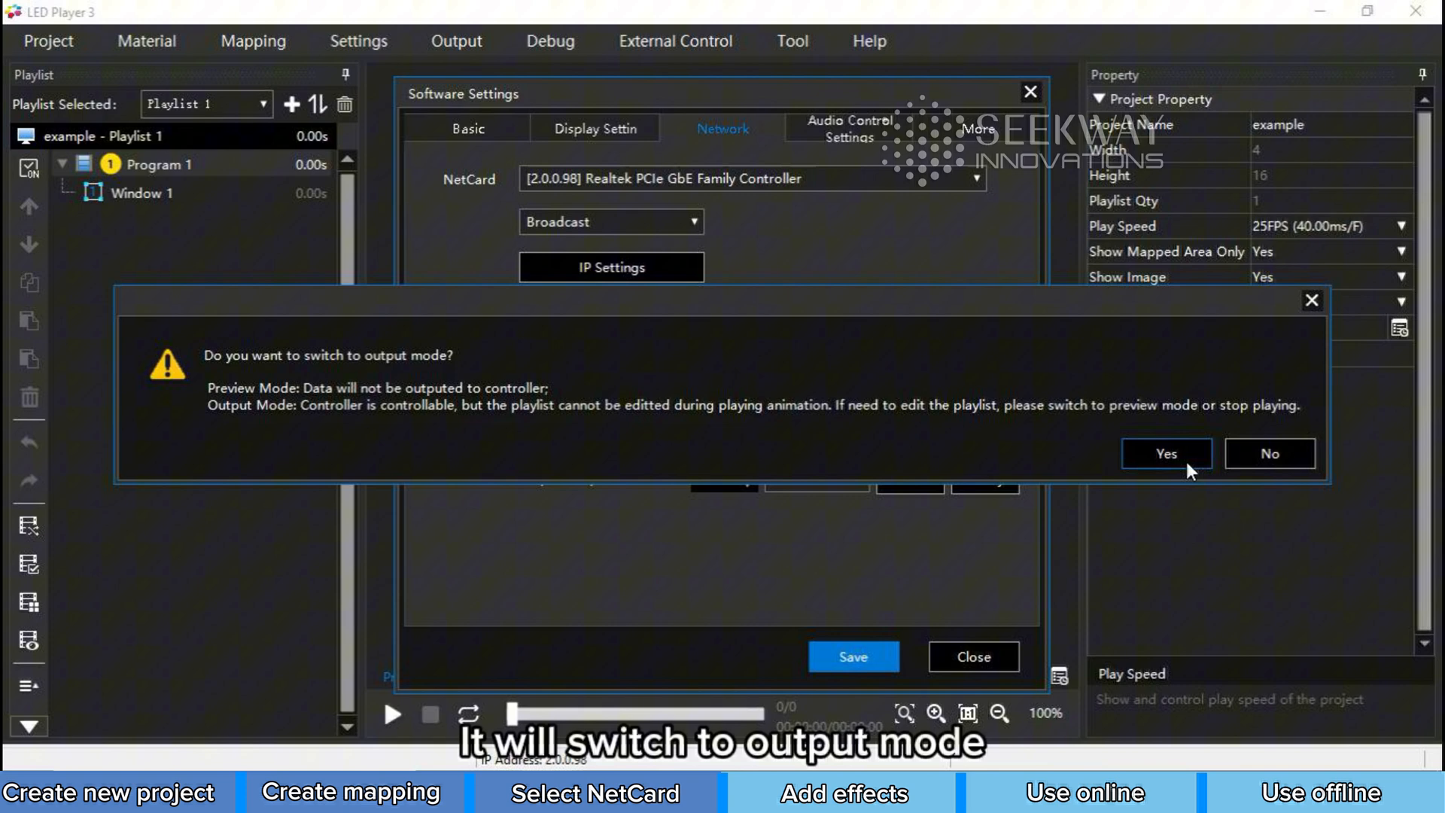
click(1166, 452)
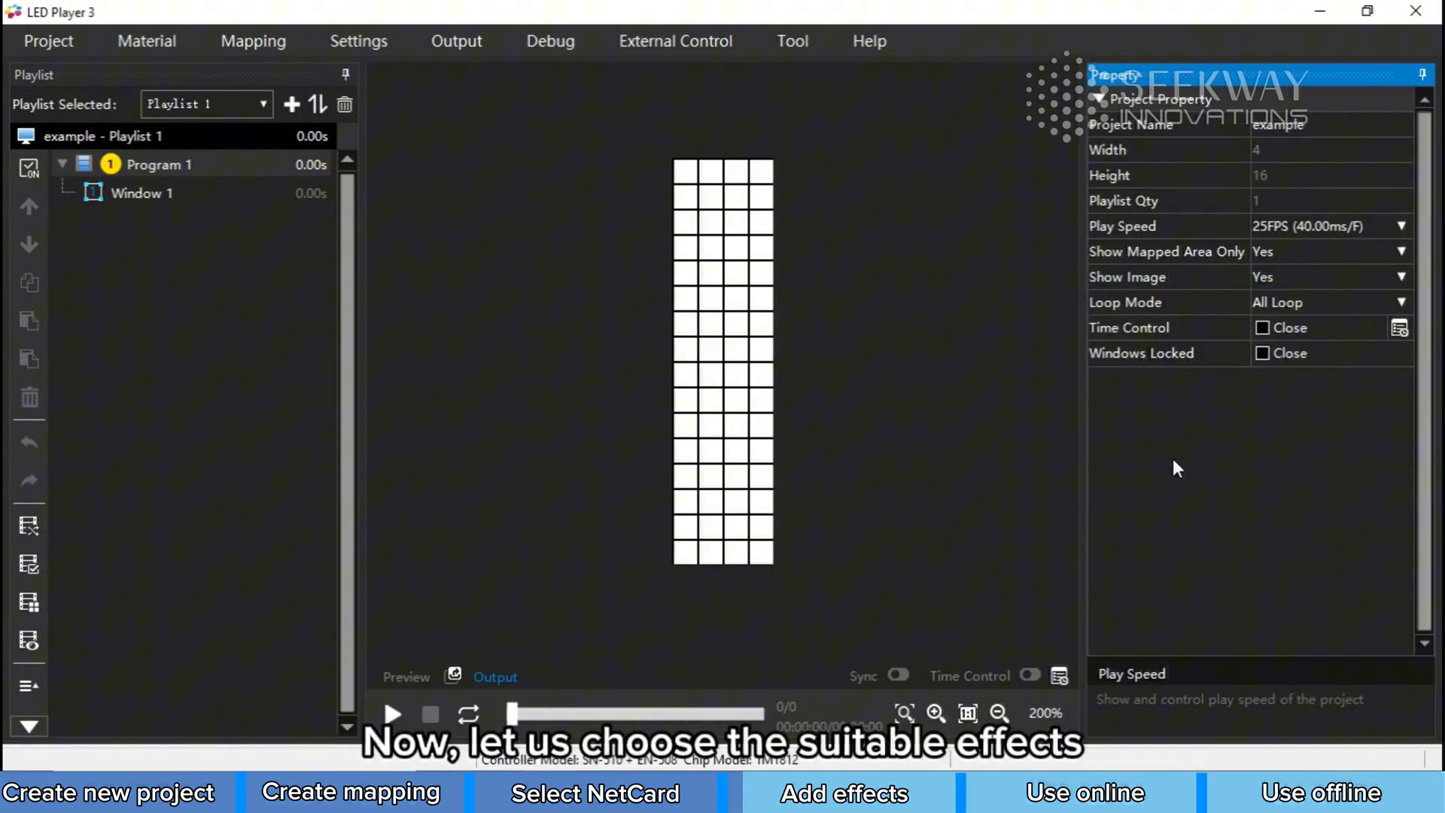
Step: Add full-colour animations A101, A105, A107, A111 and A112 to Playlist 1 as programs
click(147, 41)
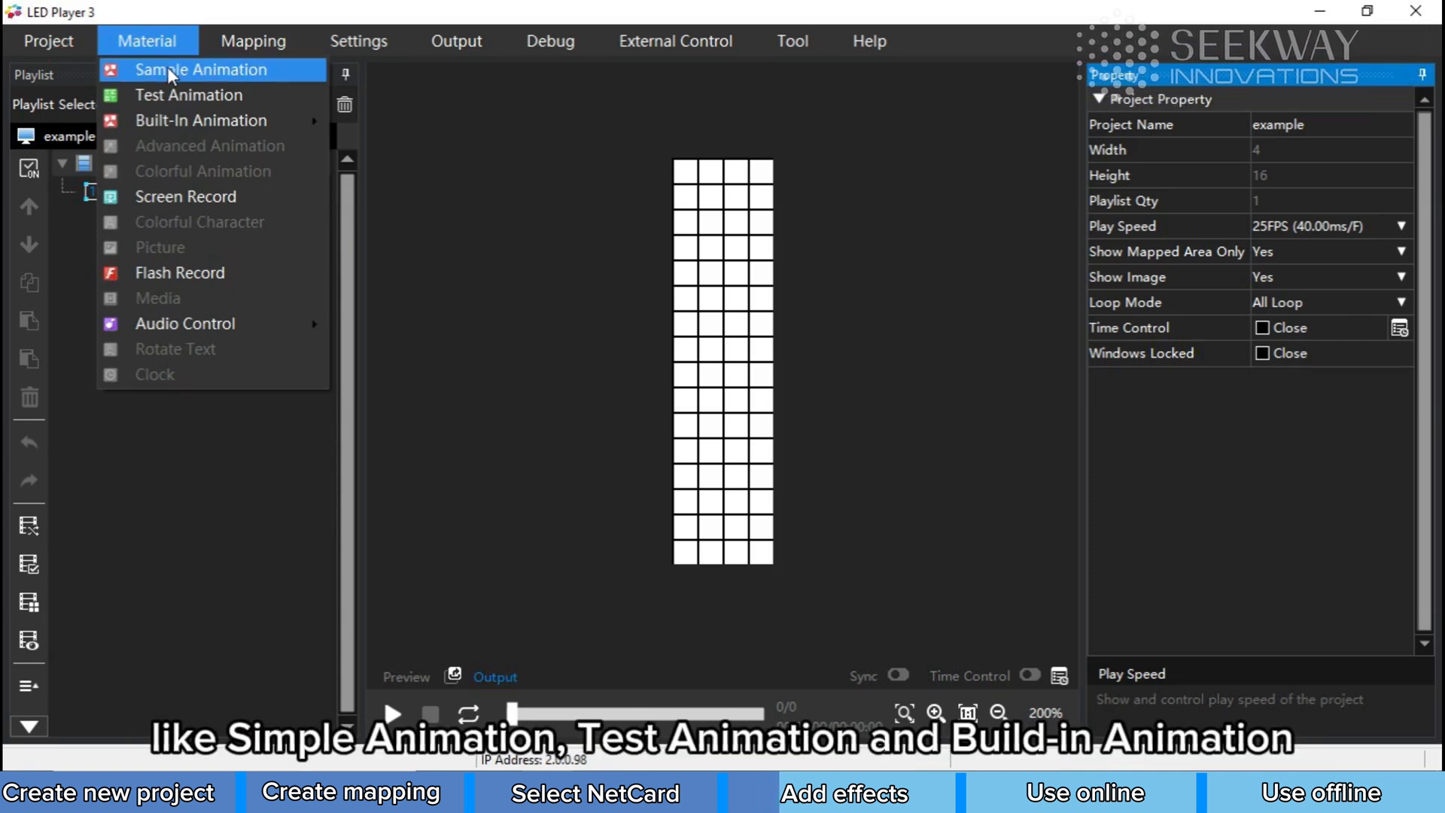
mouse_move(184, 121)
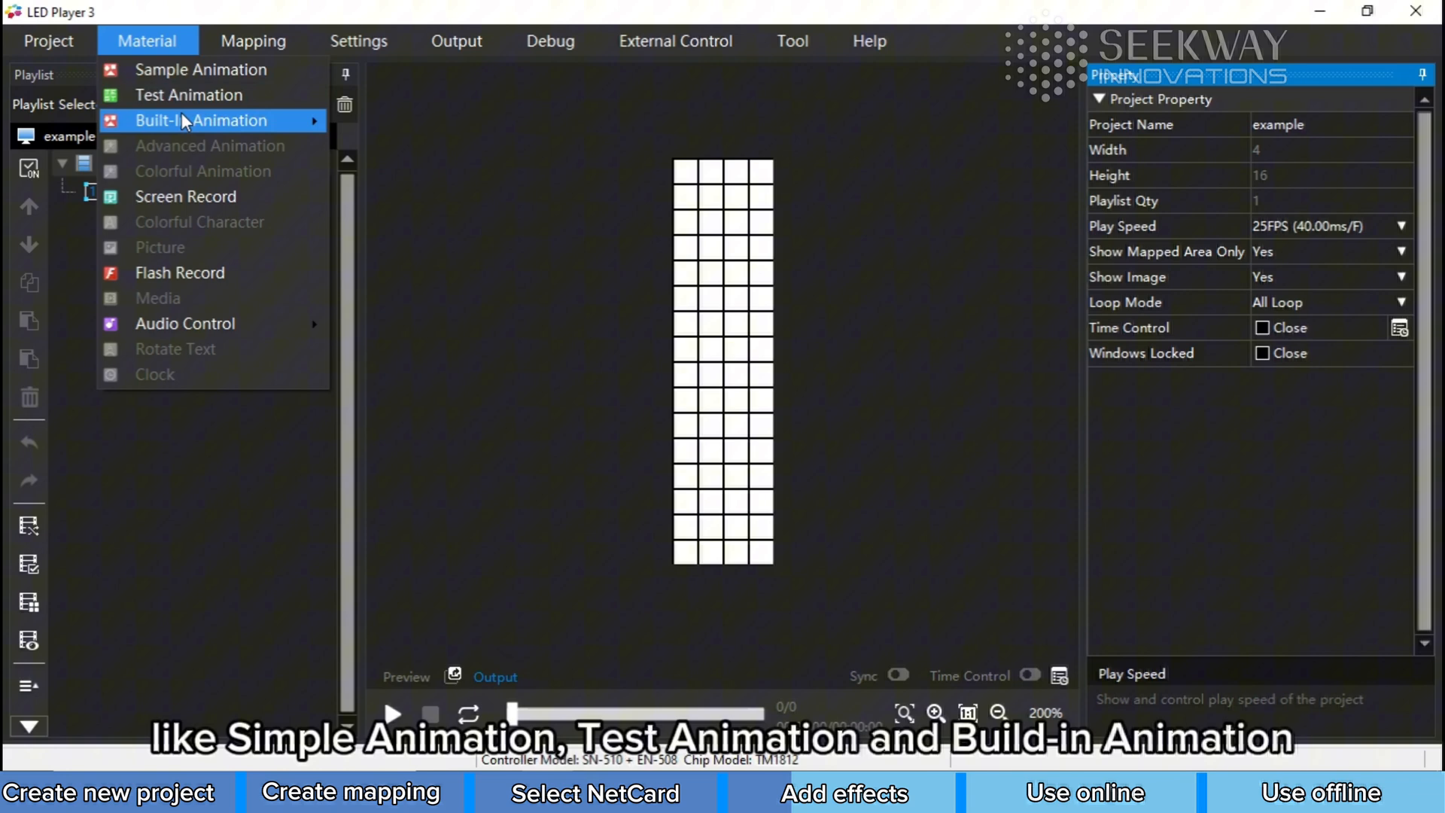
click(201, 119)
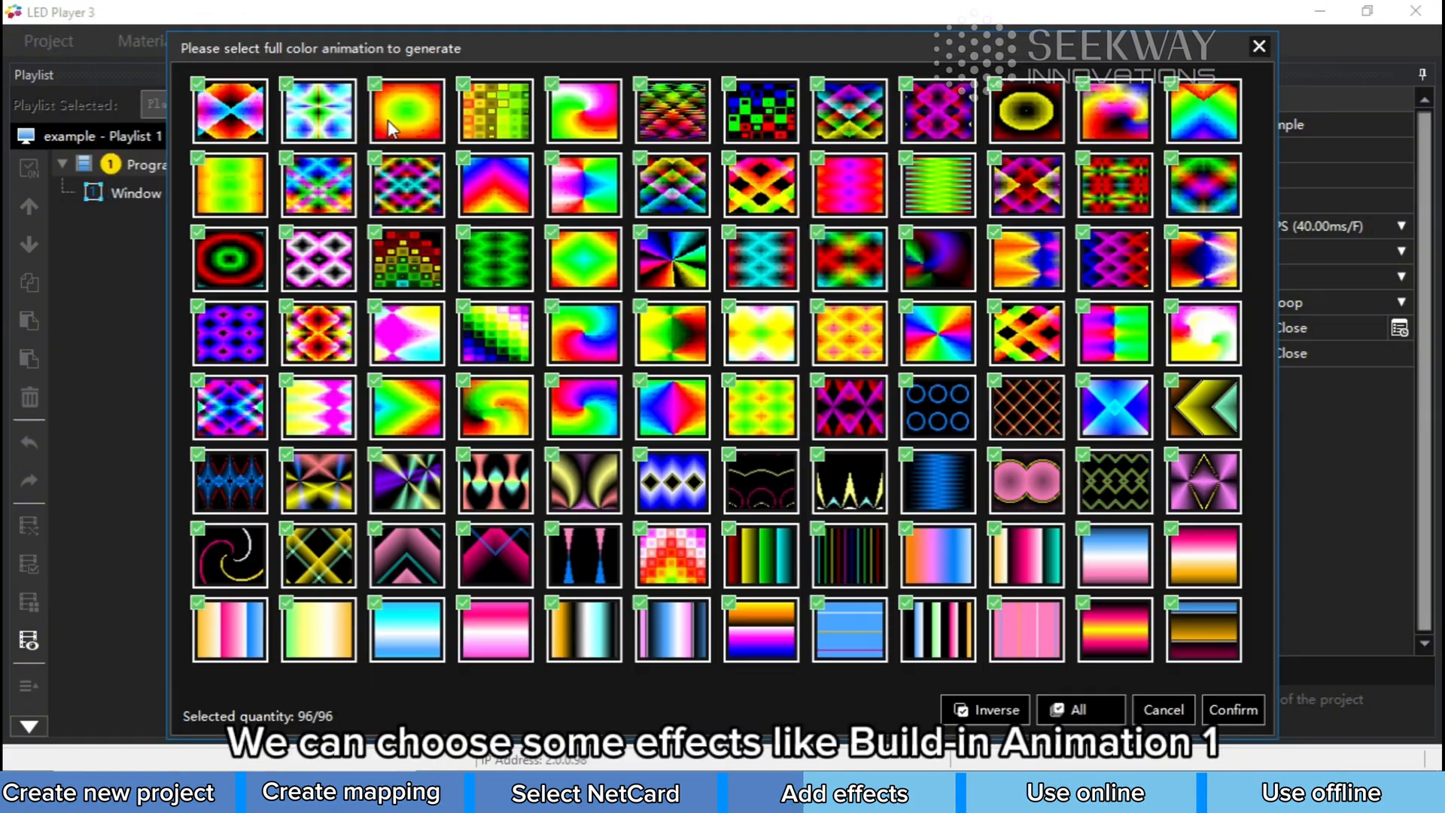
click(1079, 710)
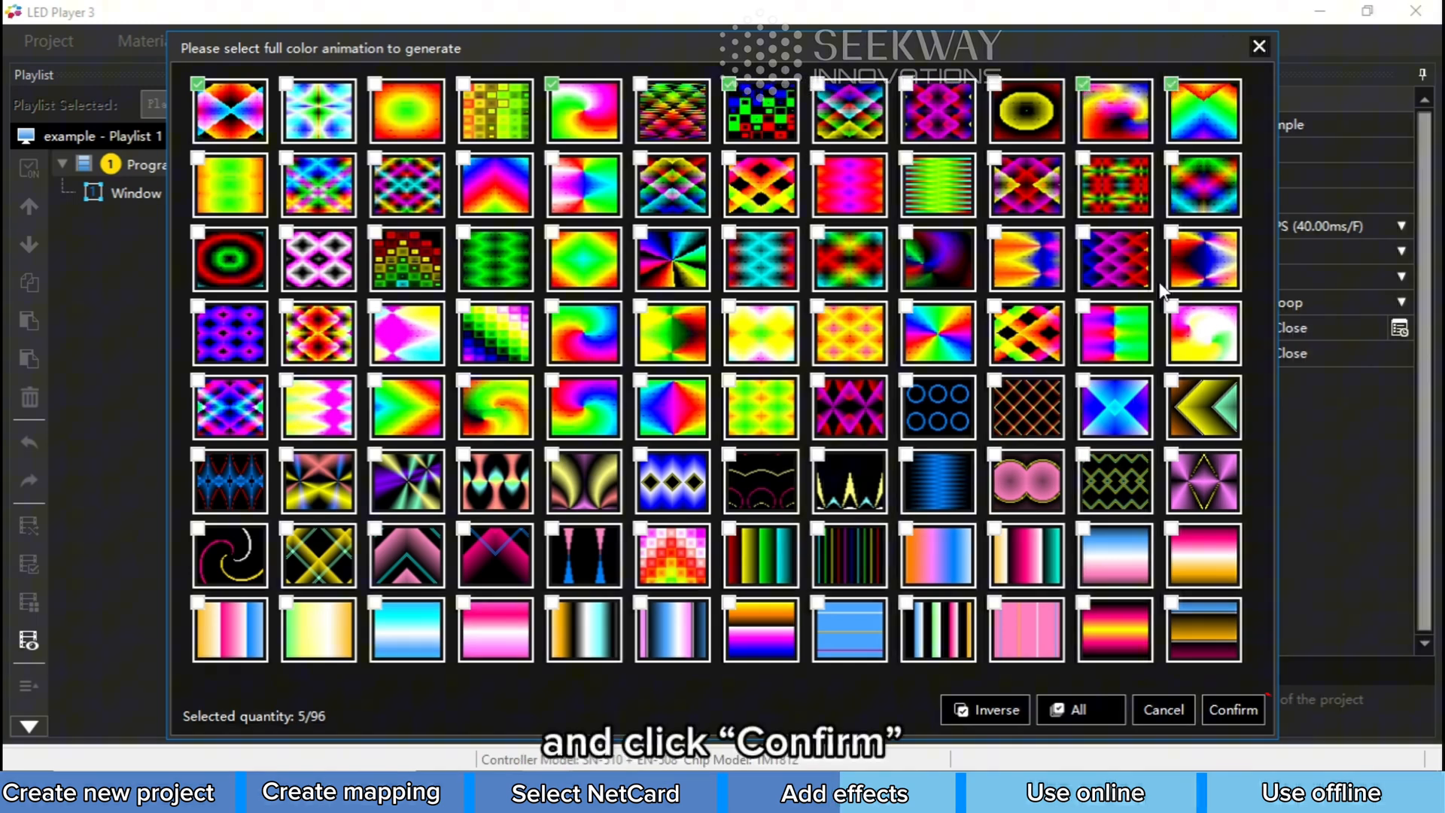
click(1233, 710)
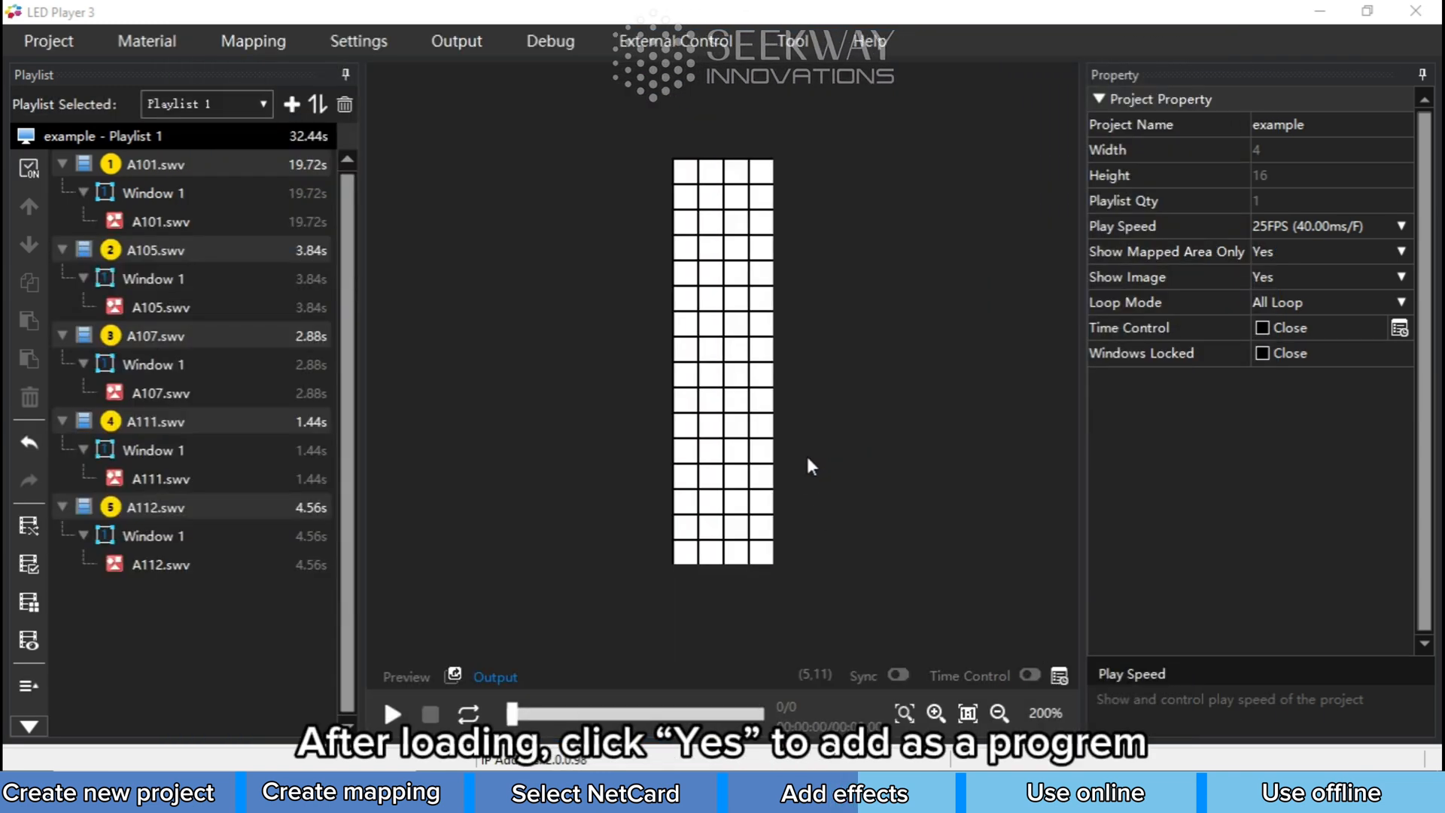
click(147, 41)
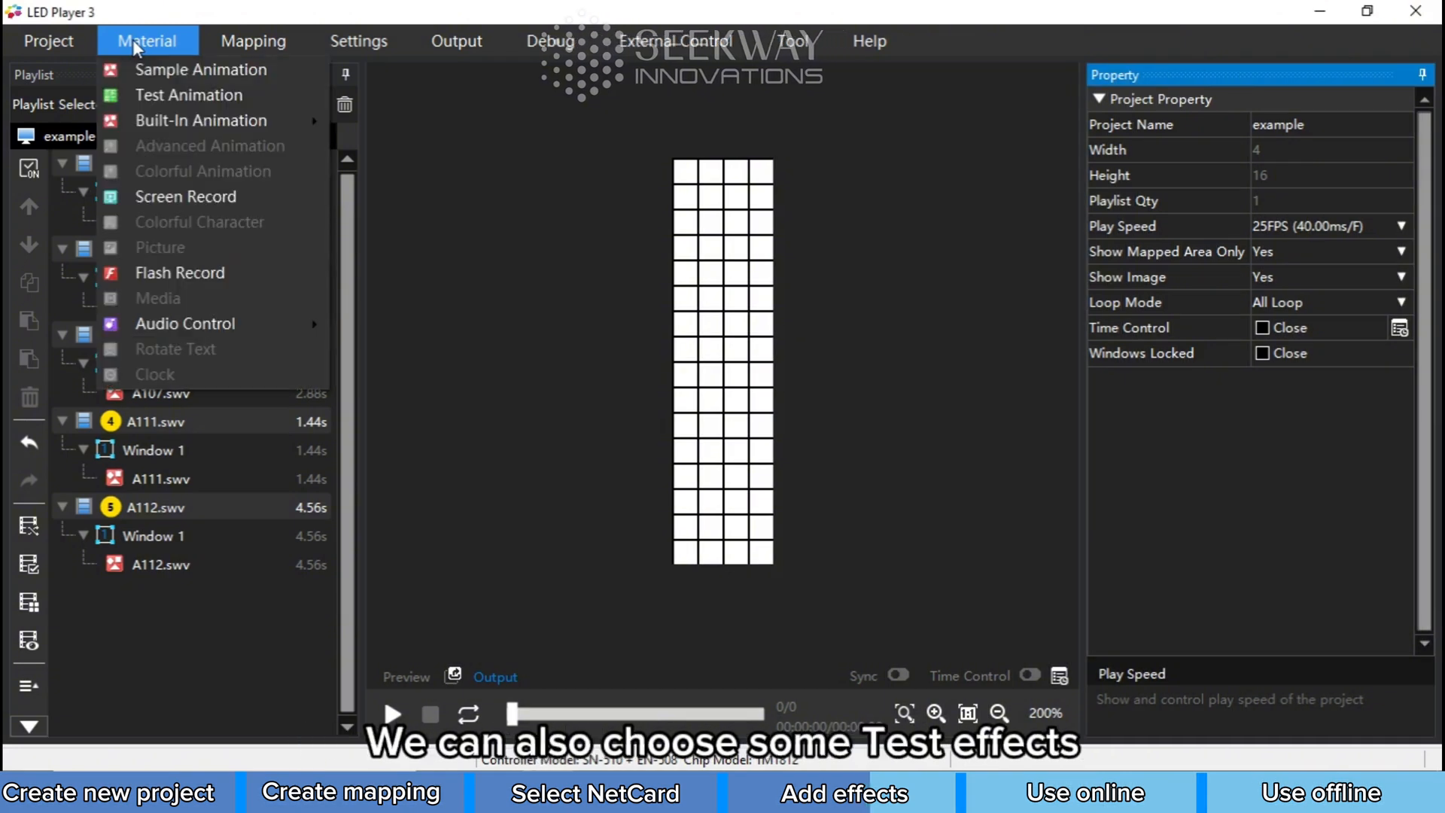
Step: Add all 14 test animations as programs, then select the A101.swv program
click(189, 95)
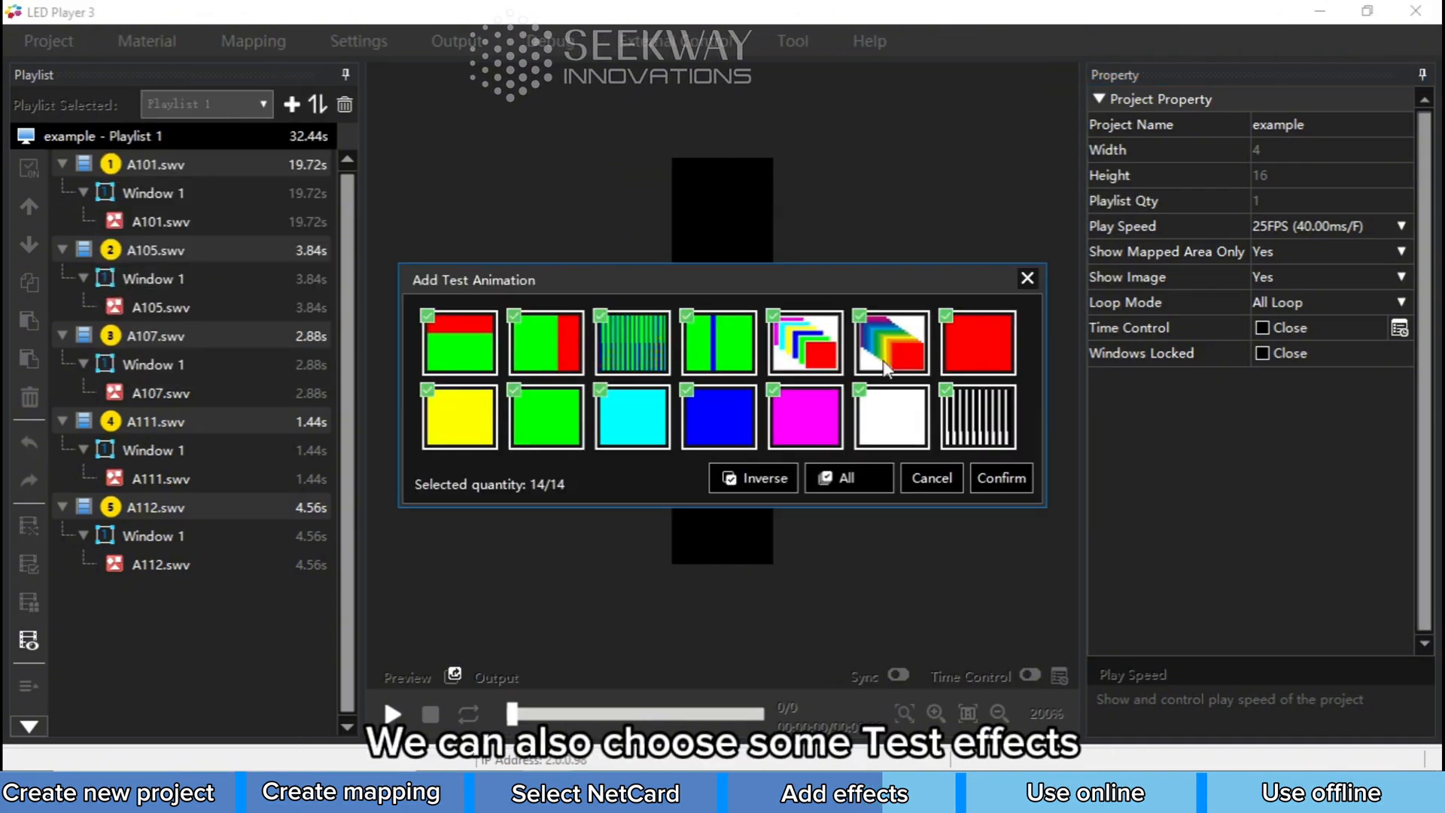
click(1000, 479)
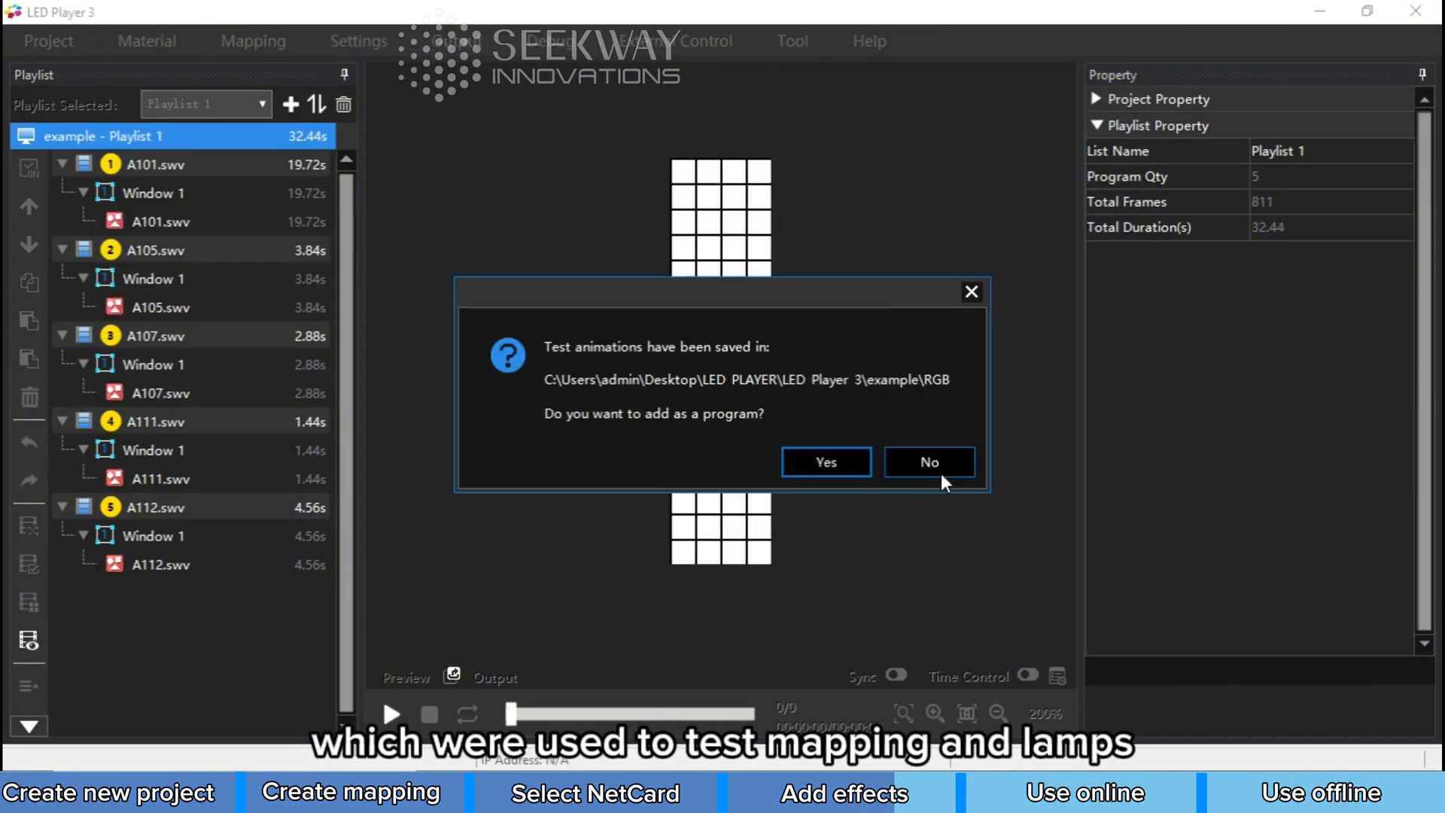
click(825, 462)
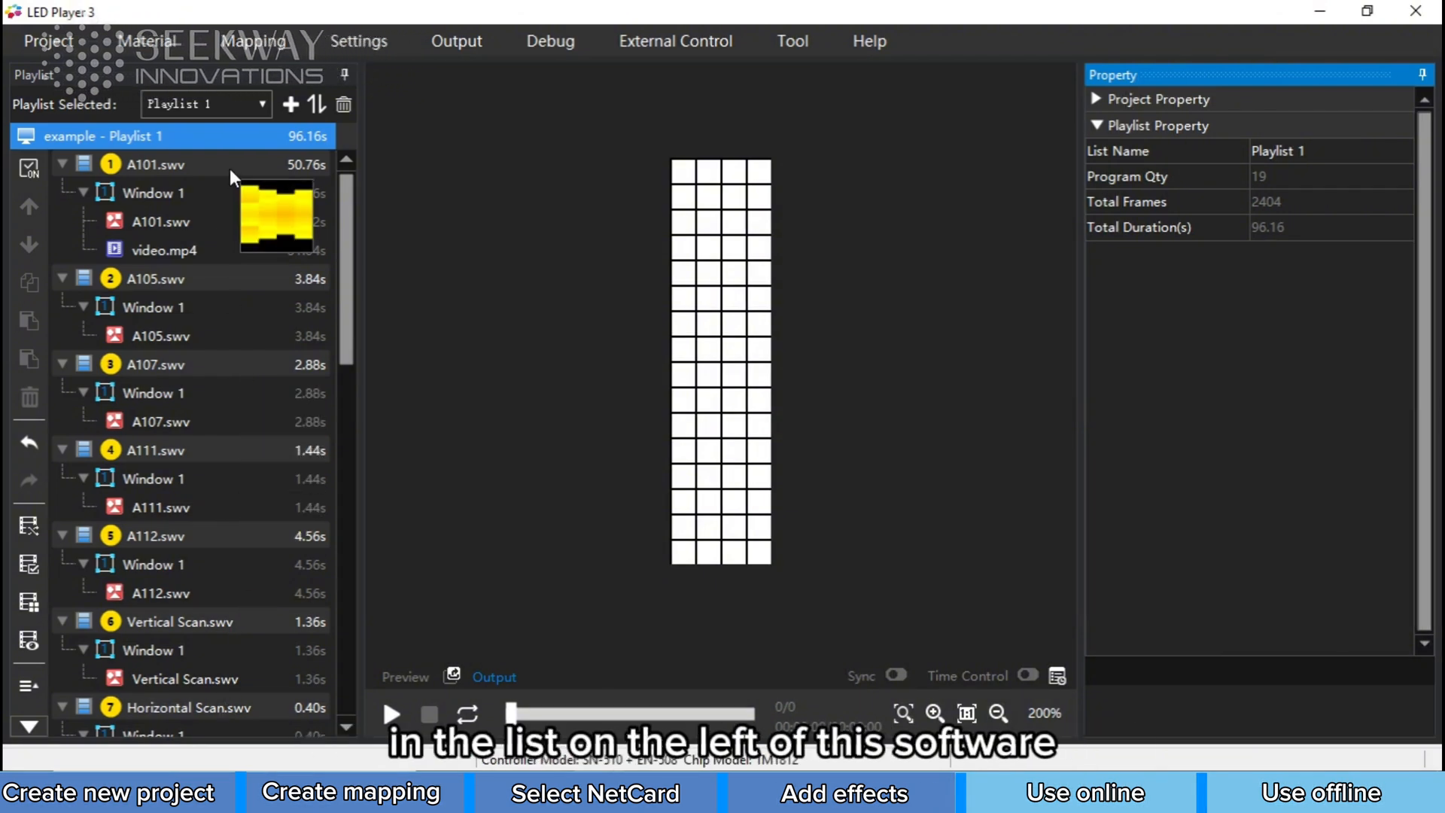
click(155, 164)
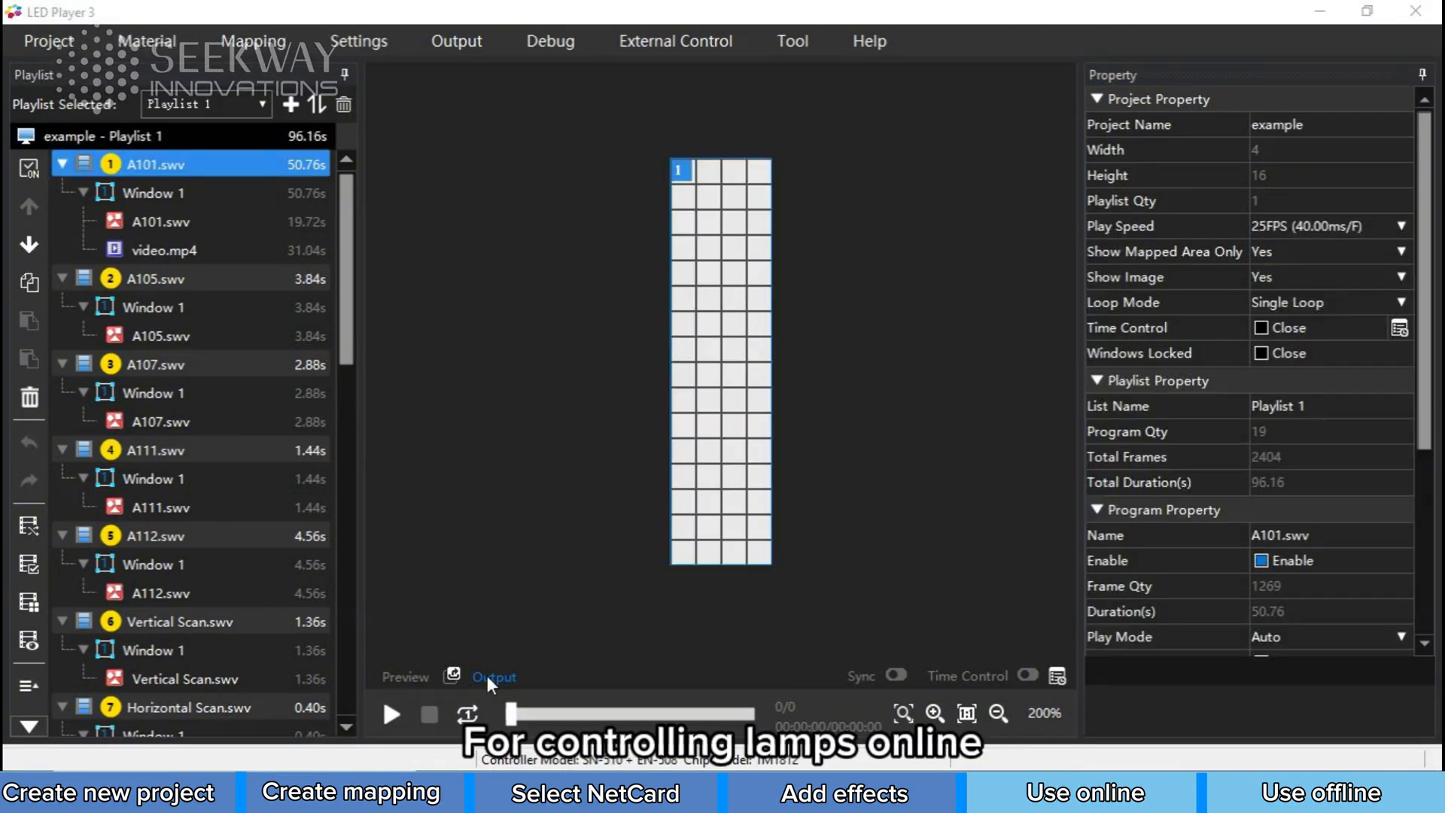
click(494, 677)
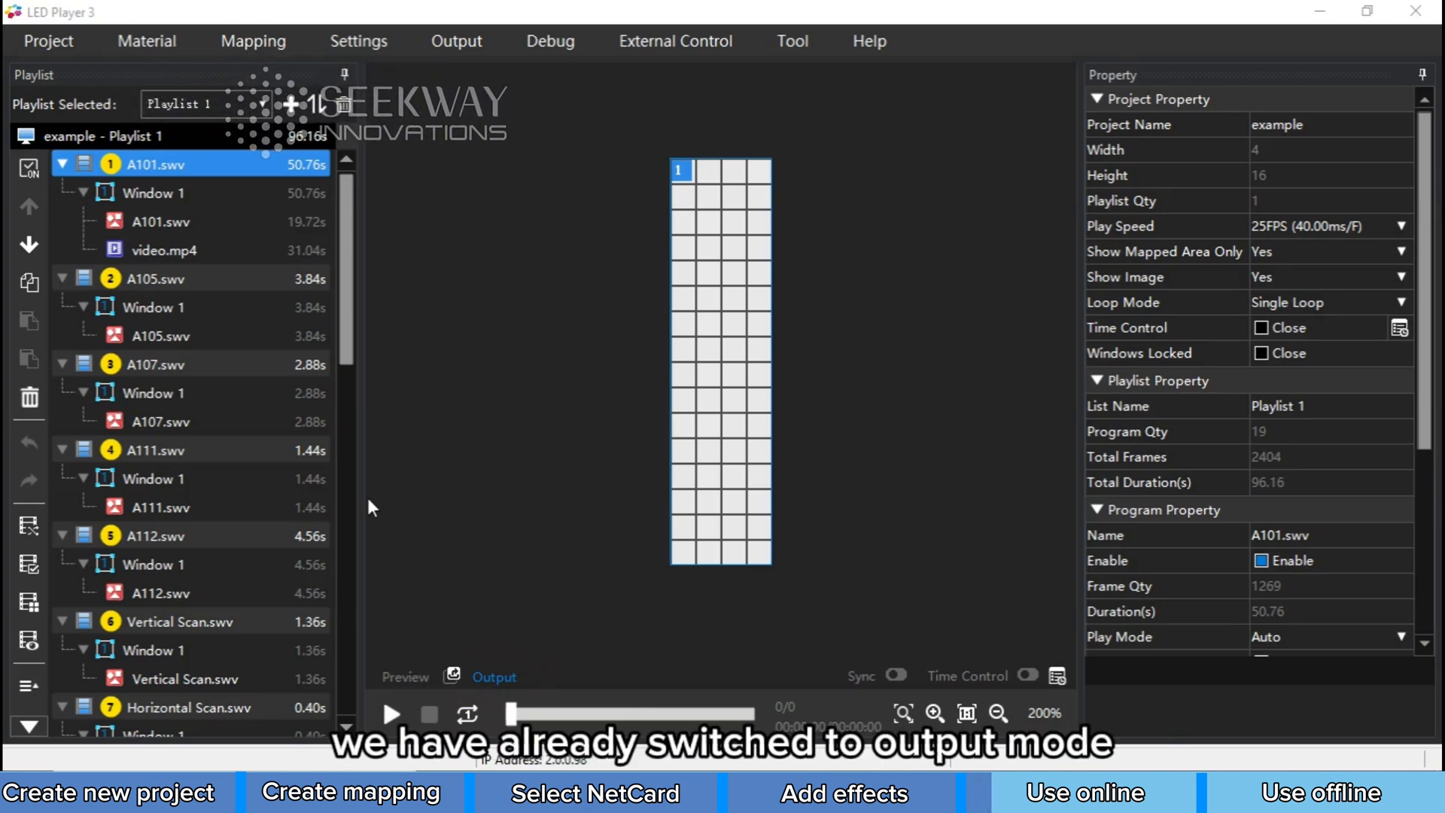
Step: Play A101, video.mp4, A105 and A107 live on the LED panel in turn
click(161, 221)
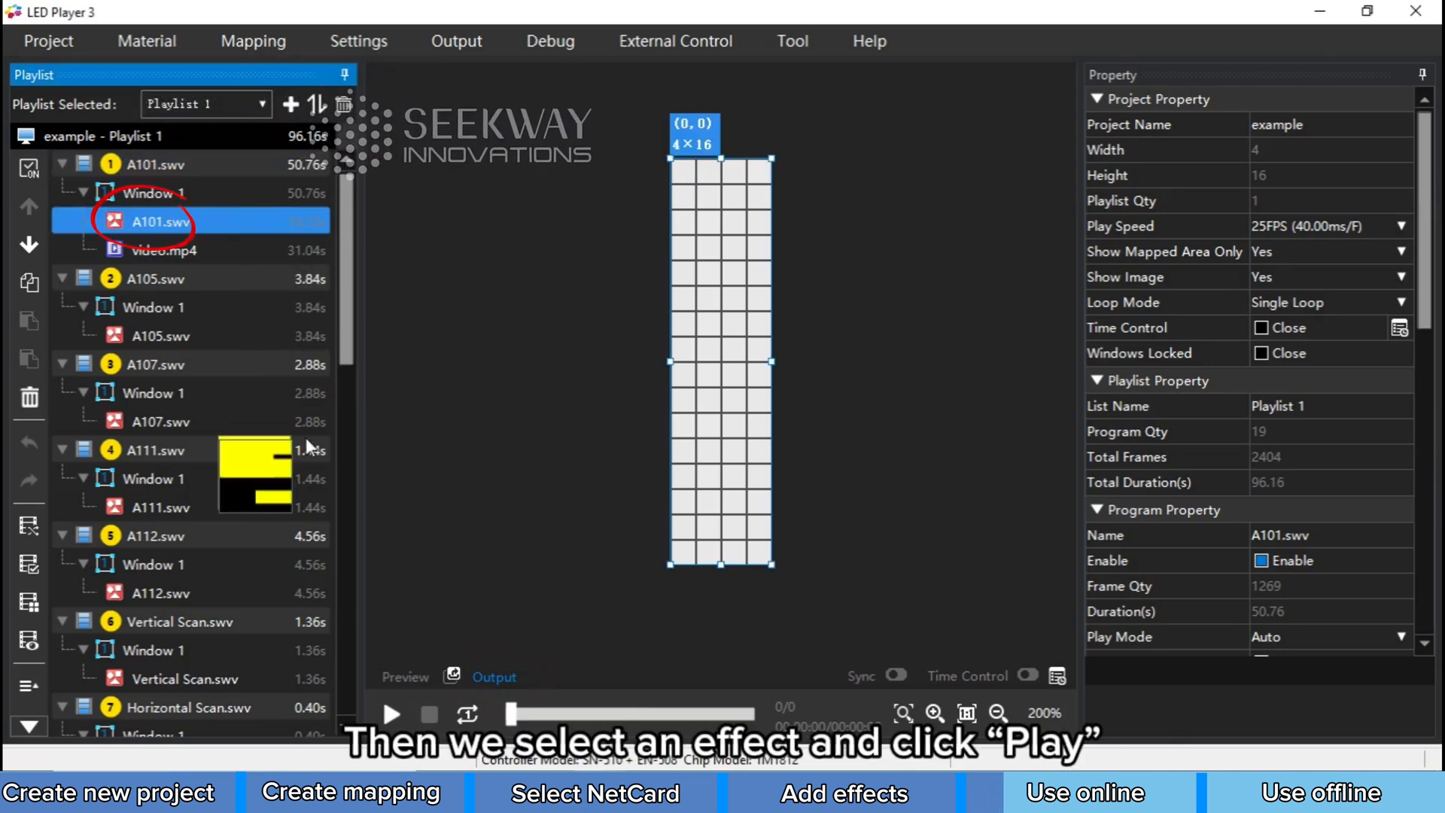
click(390, 715)
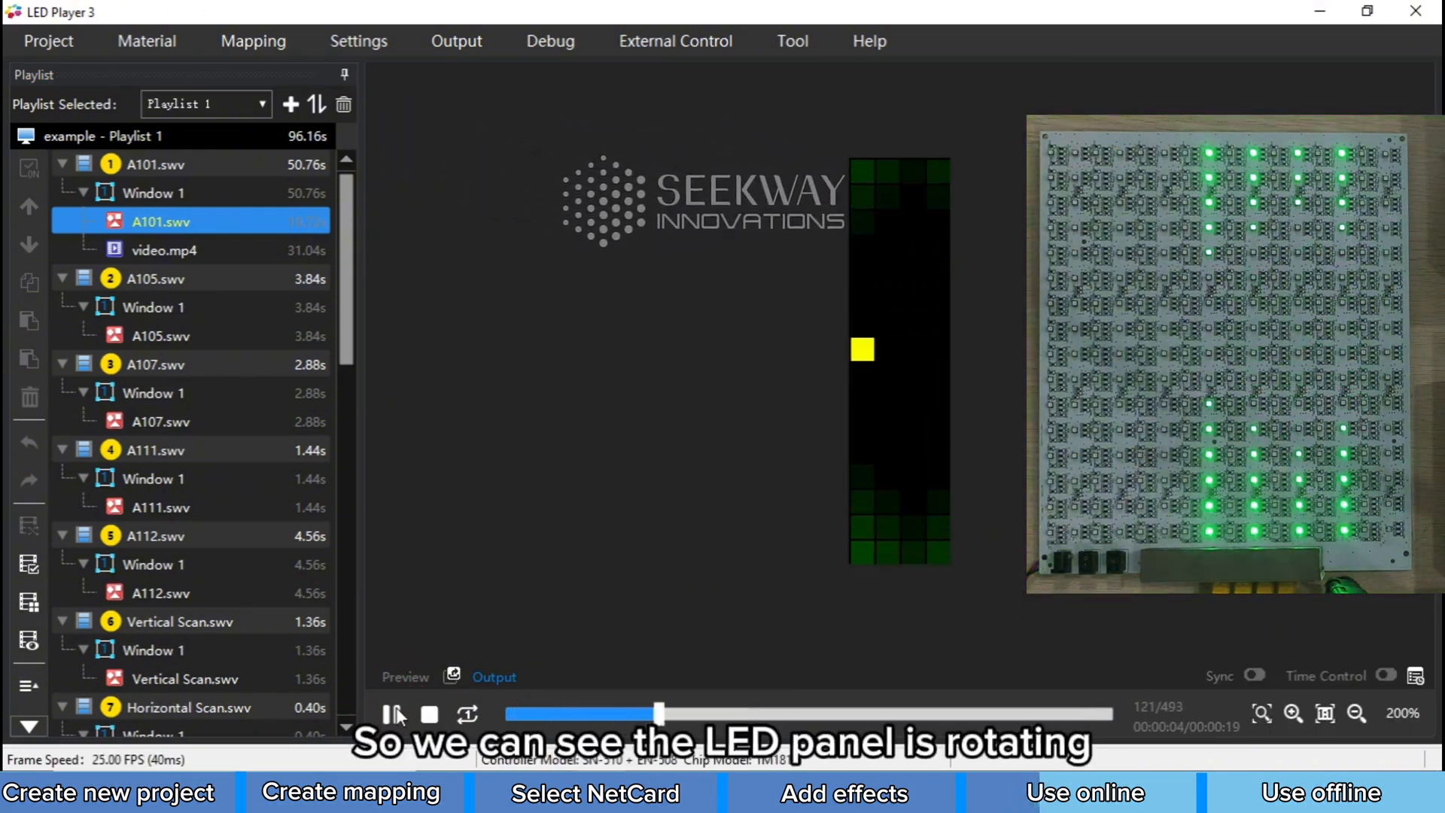
click(164, 249)
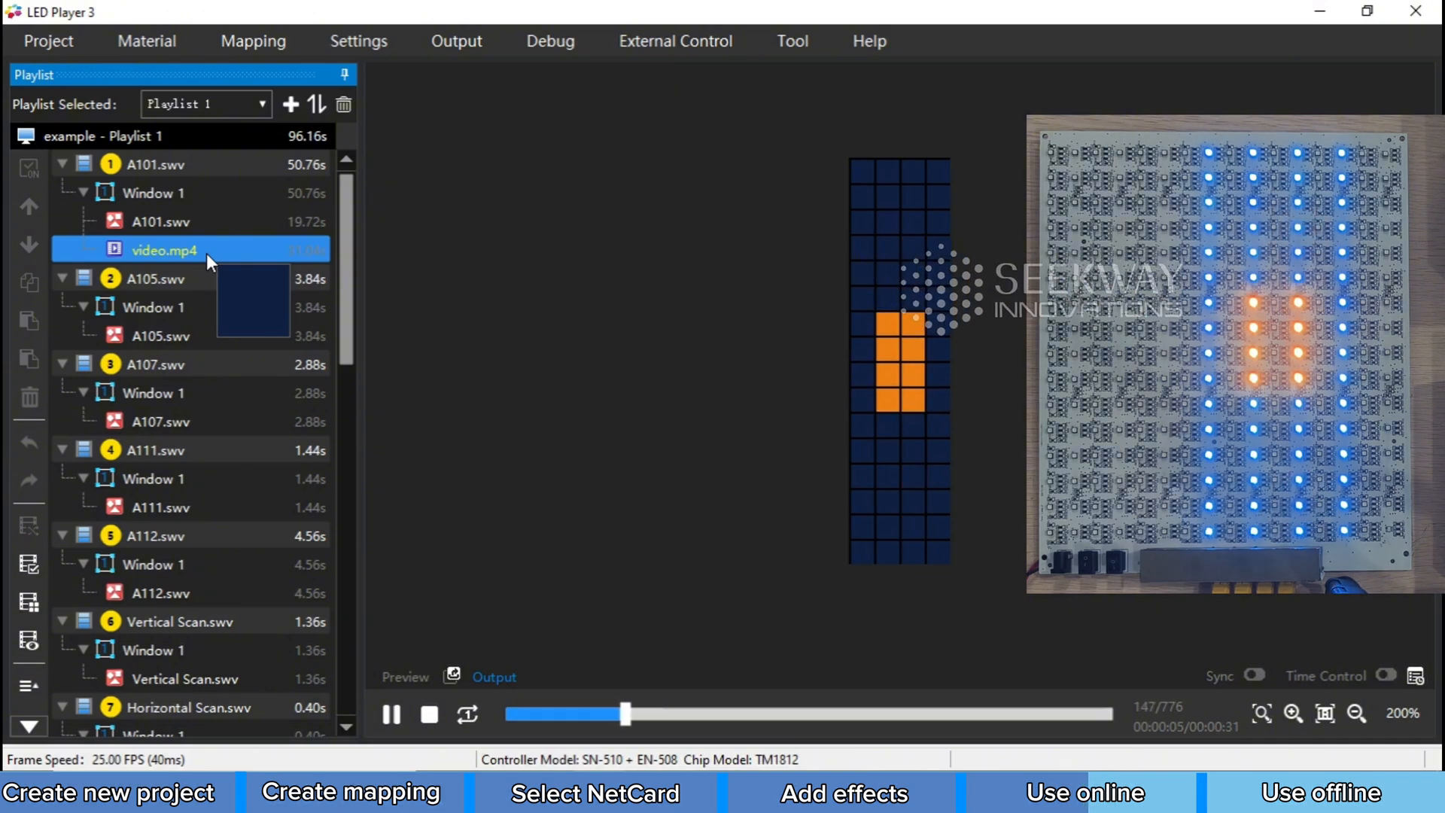
click(155, 279)
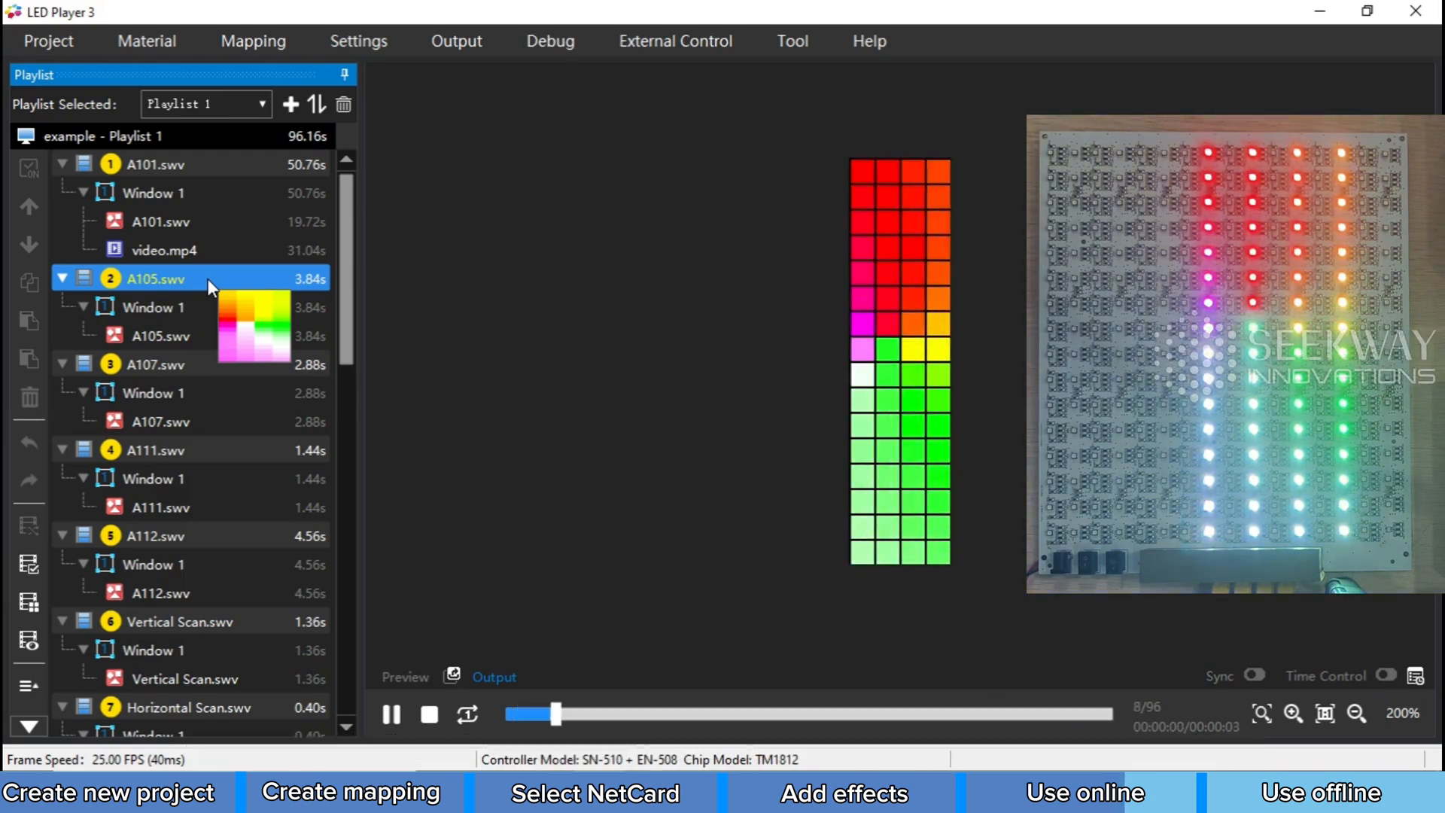
click(153, 364)
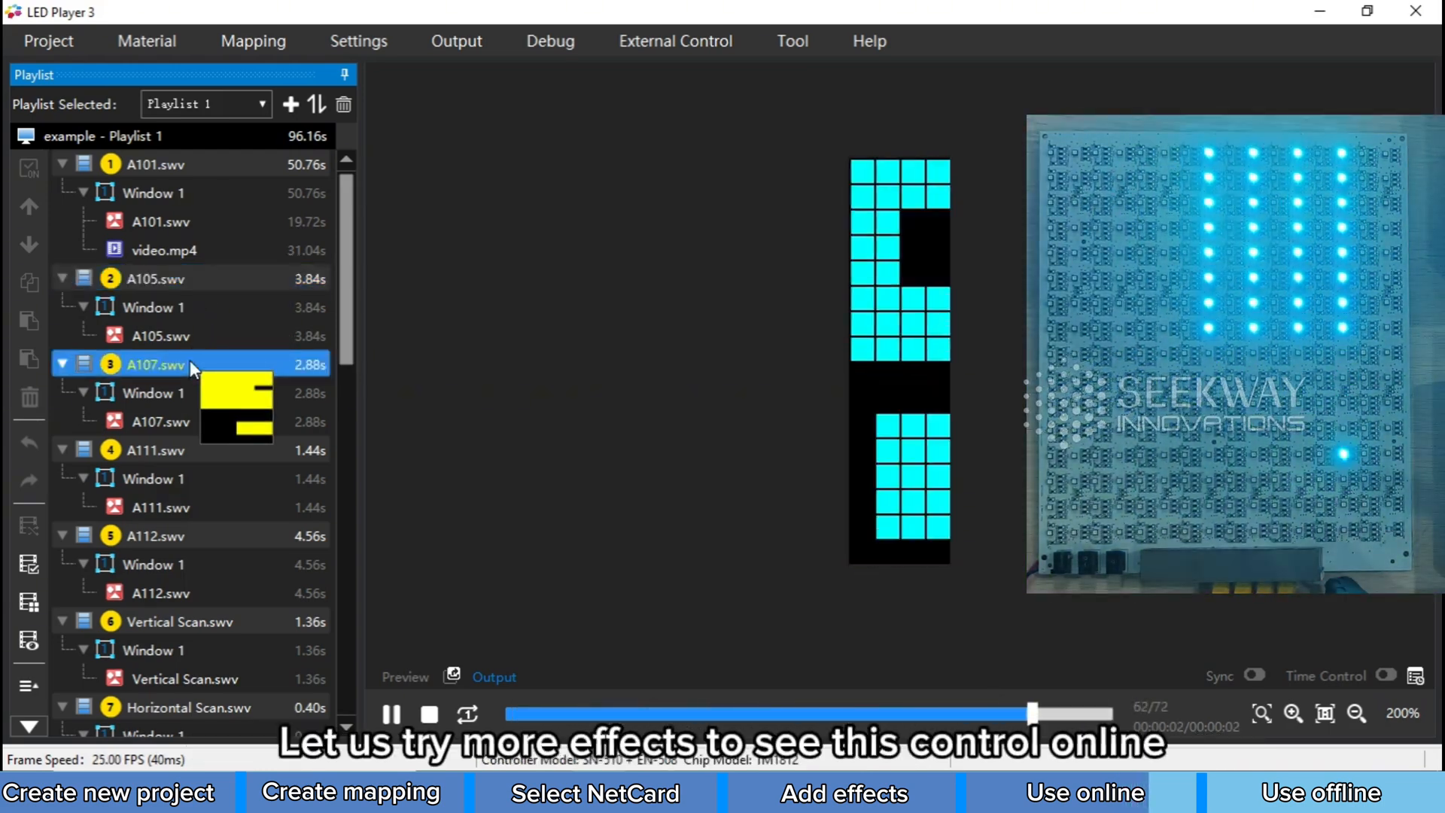
click(155, 451)
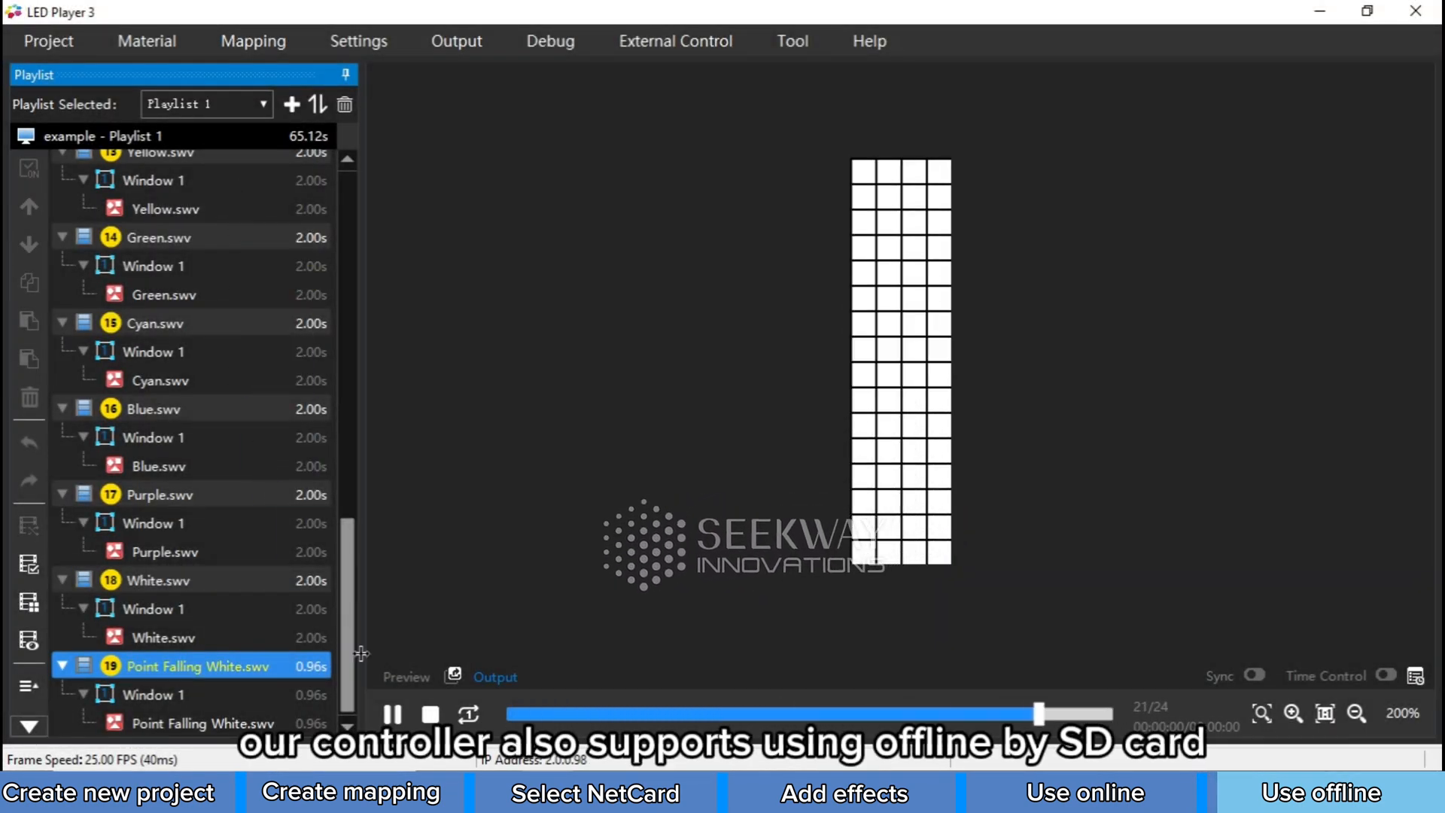
Step: Stop playback and export eight chosen programs, including Point Falling, to an SD file
click(430, 715)
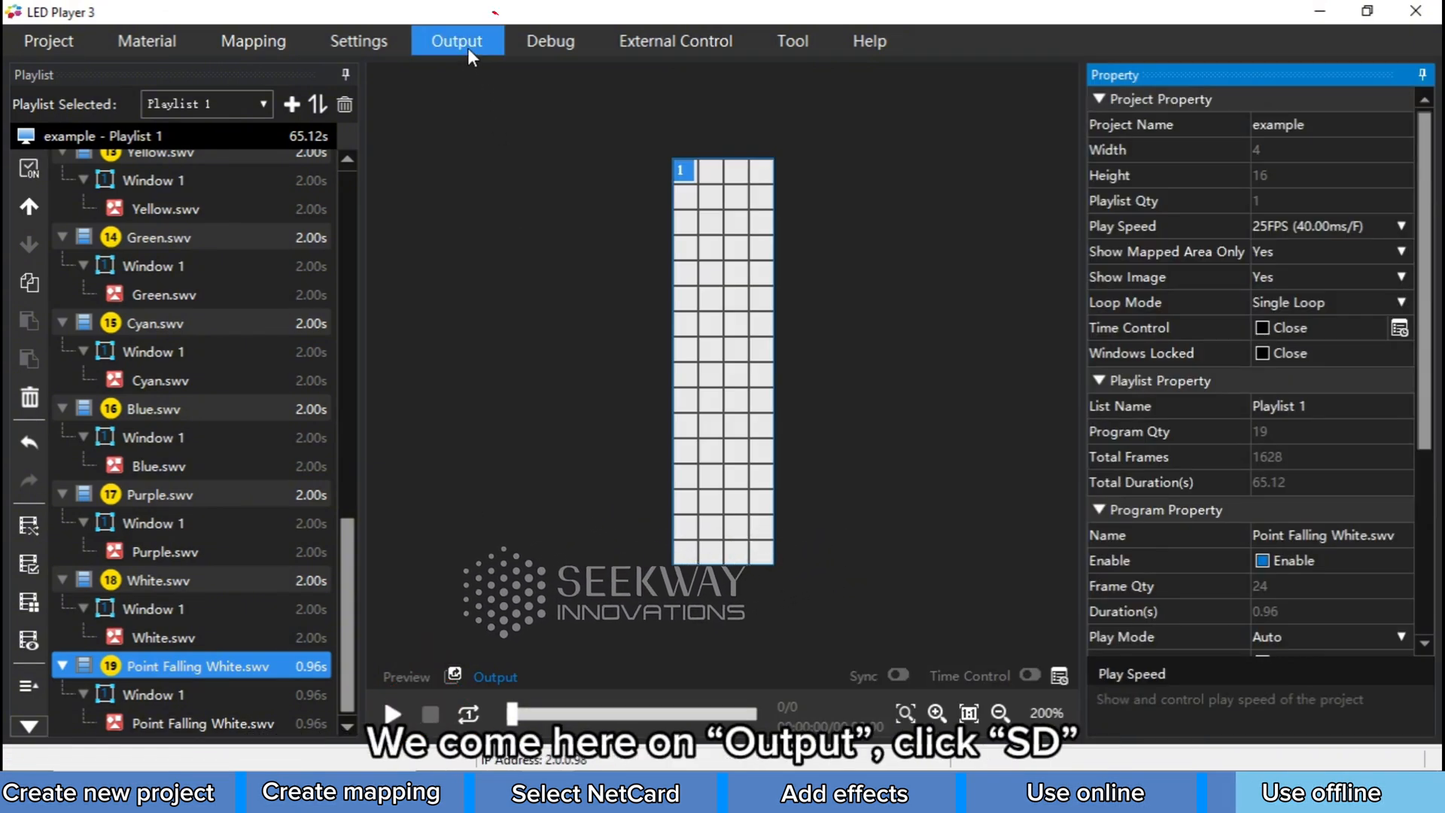
click(456, 40)
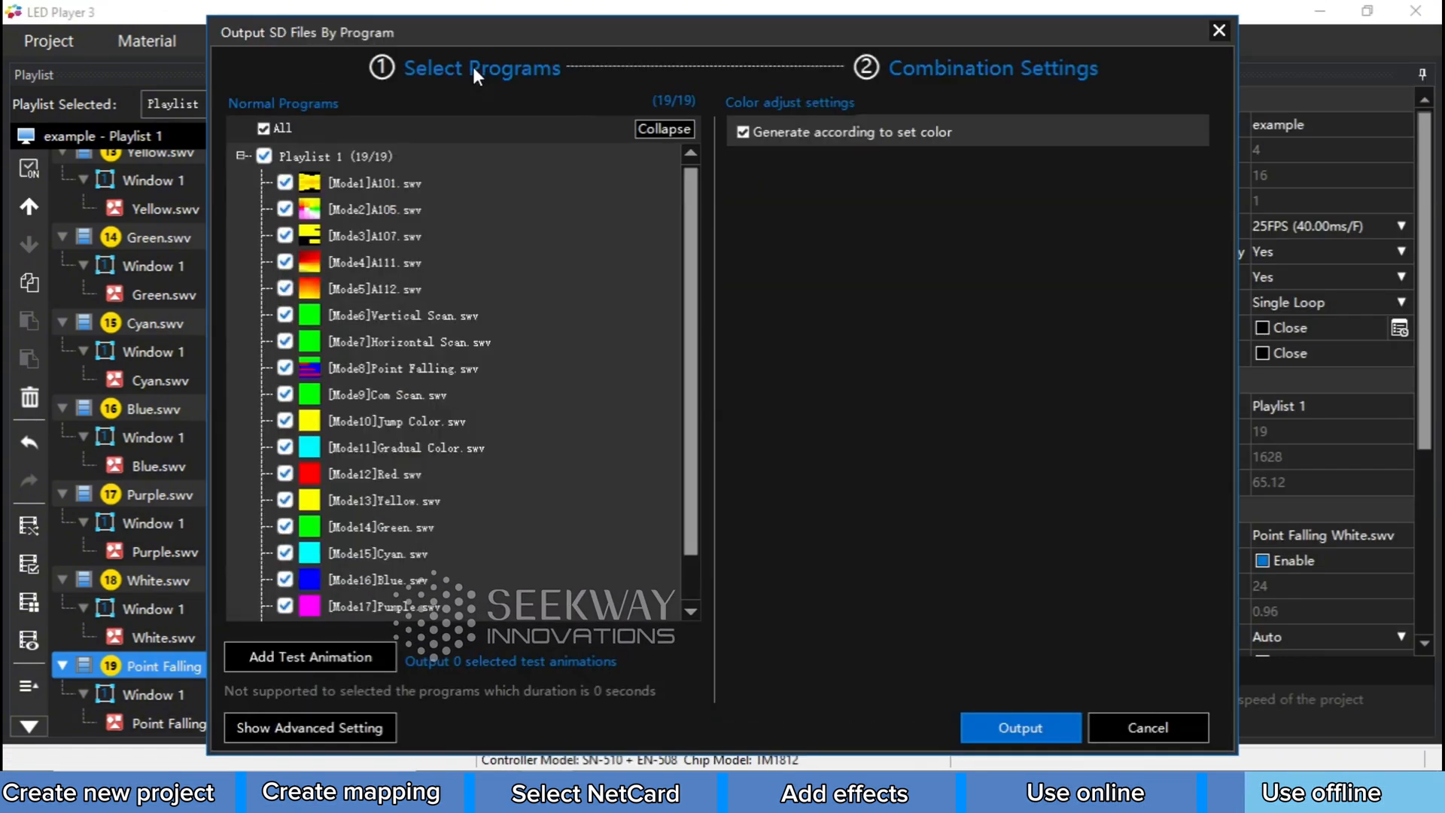
click(266, 127)
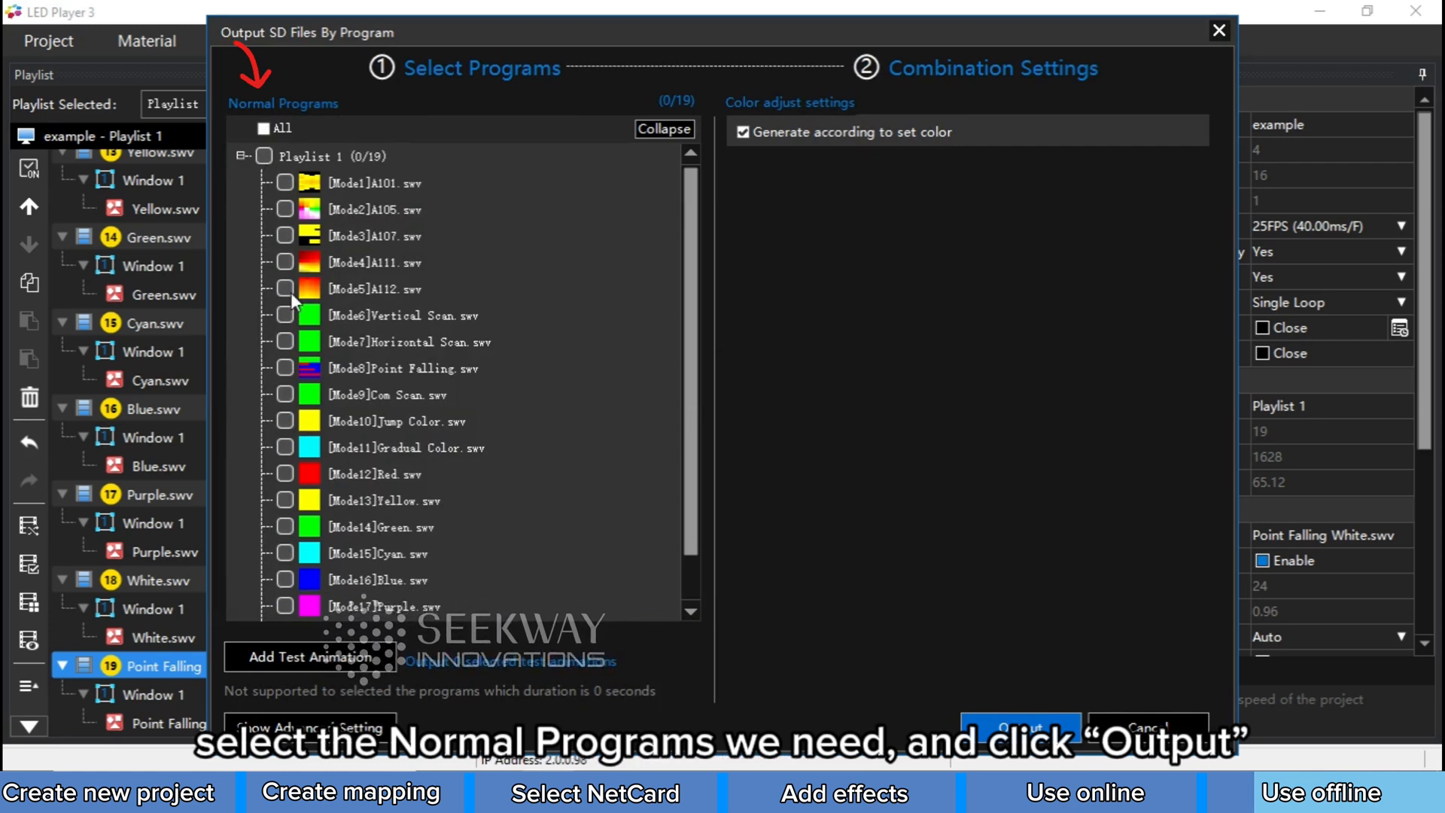
click(284, 249)
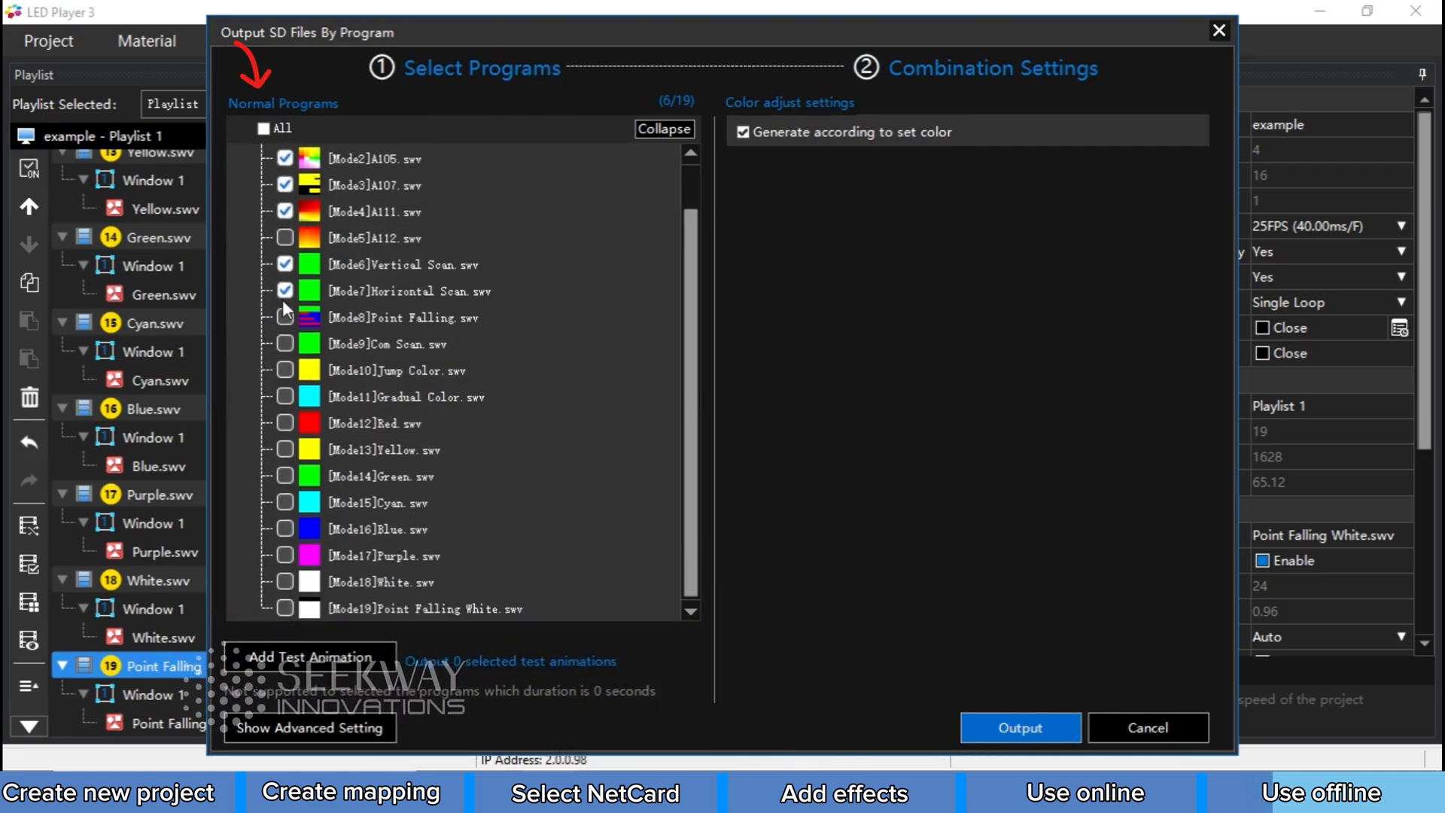
click(286, 317)
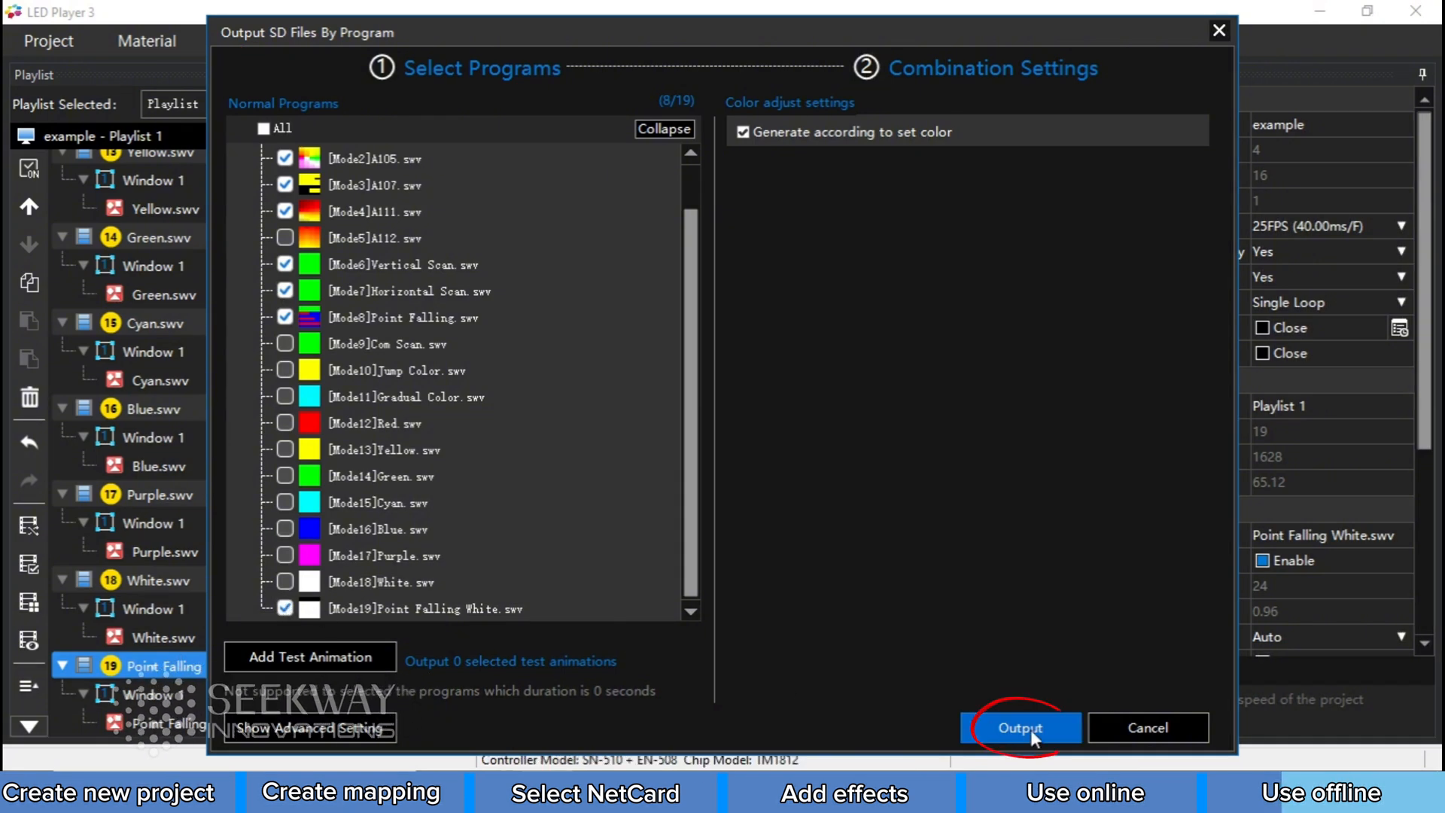
click(1020, 728)
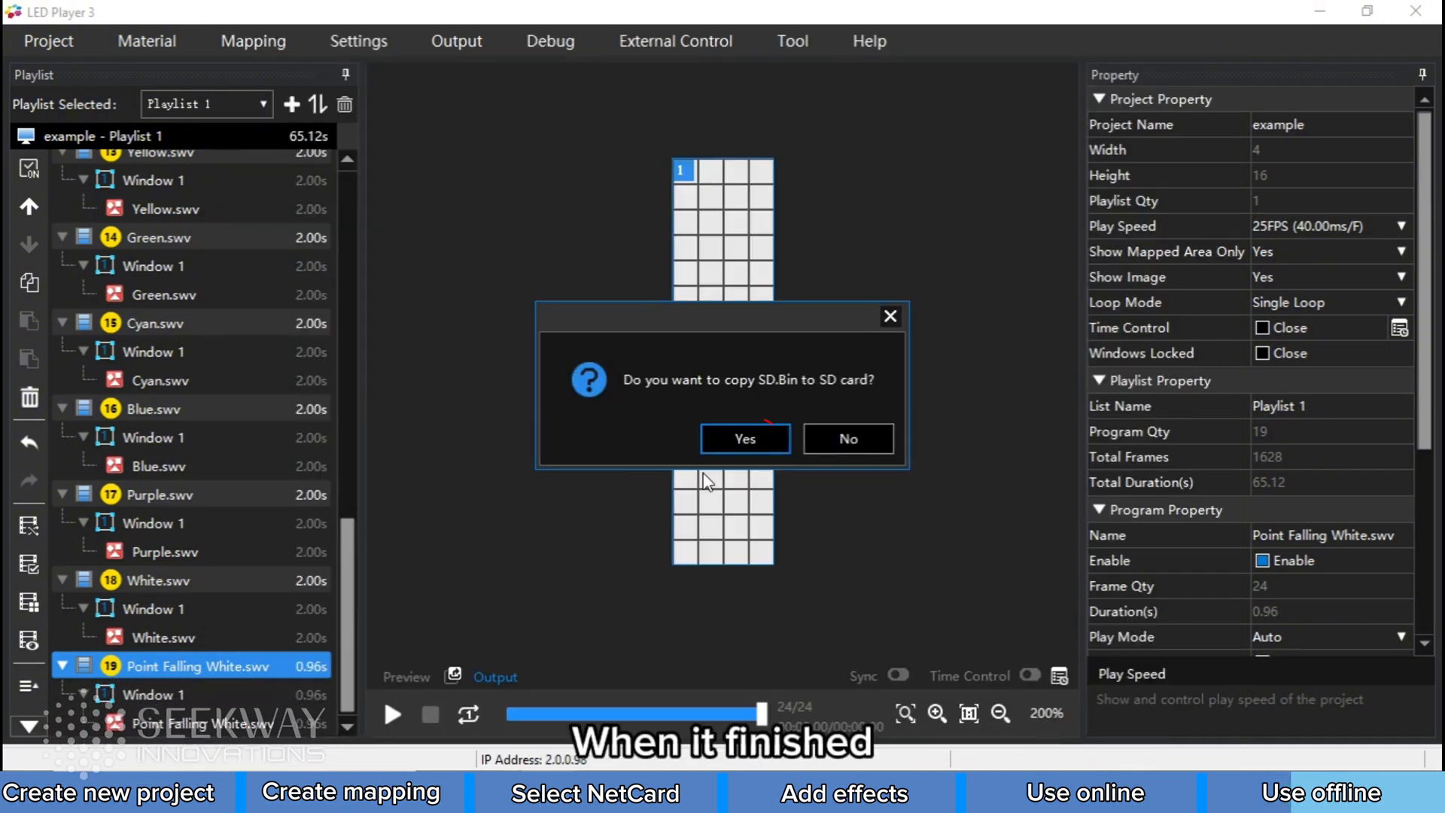
Step: Copy SD.Bin onto the SD card in drive F:
click(743, 438)
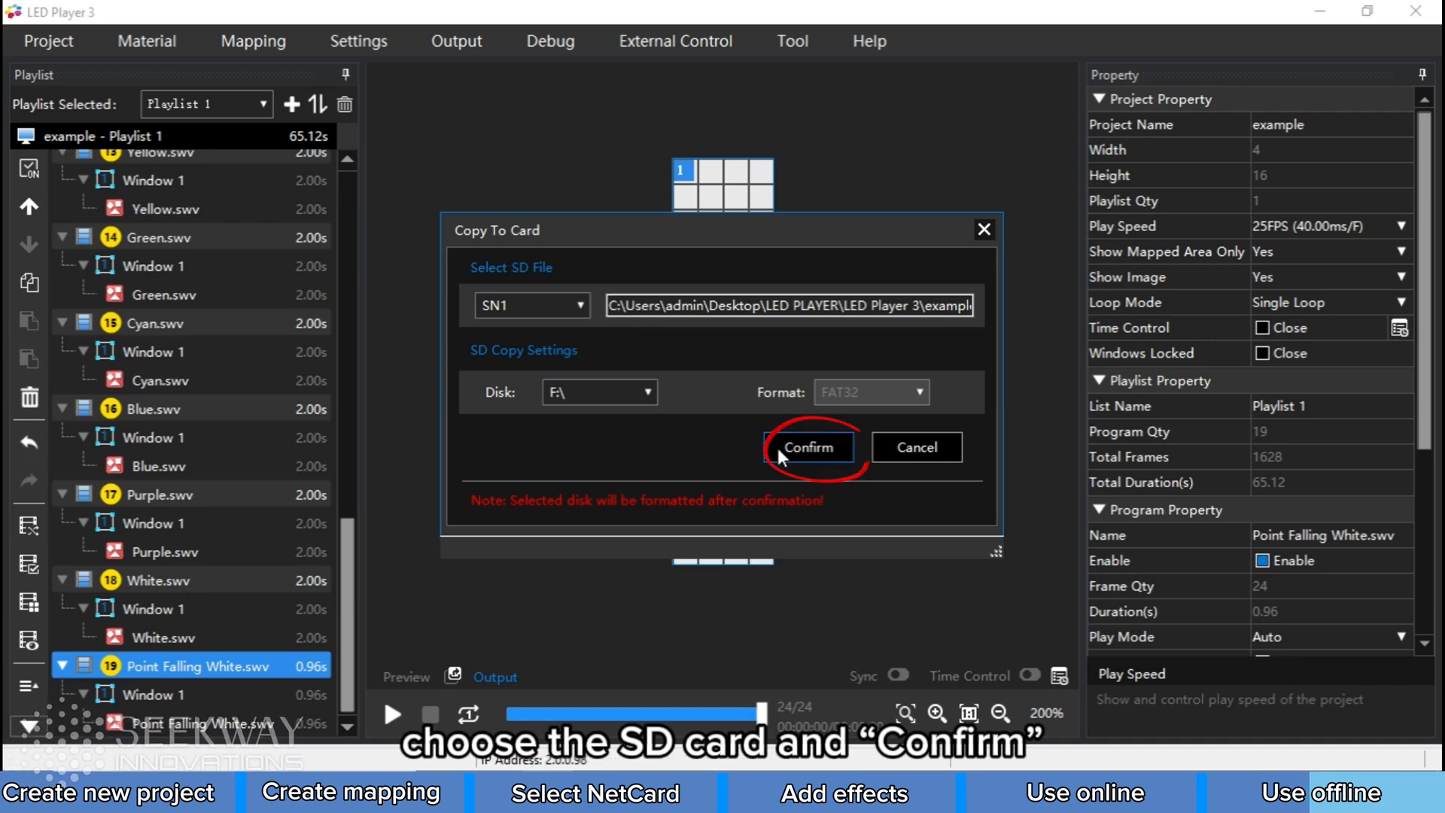
click(809, 448)
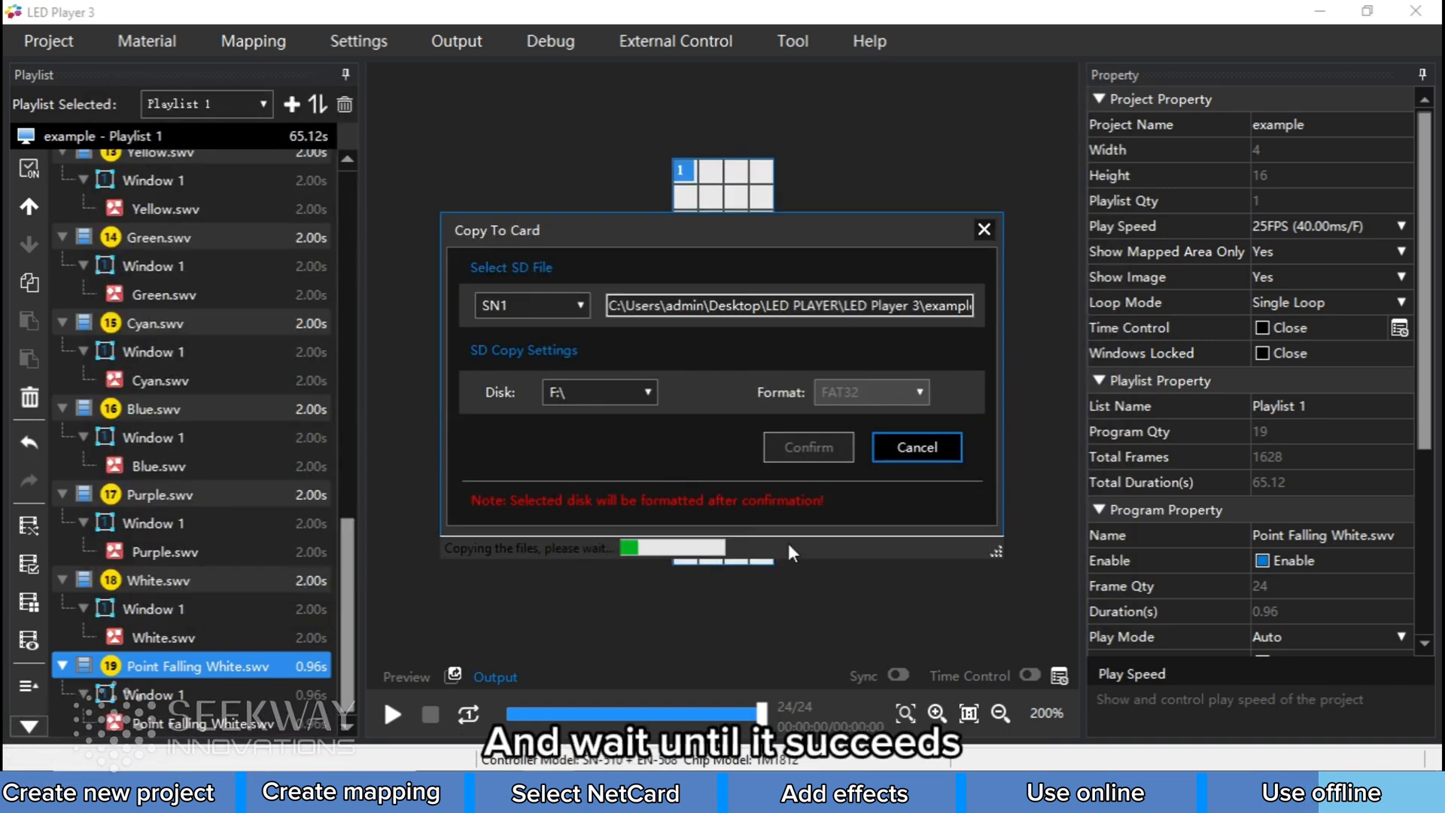